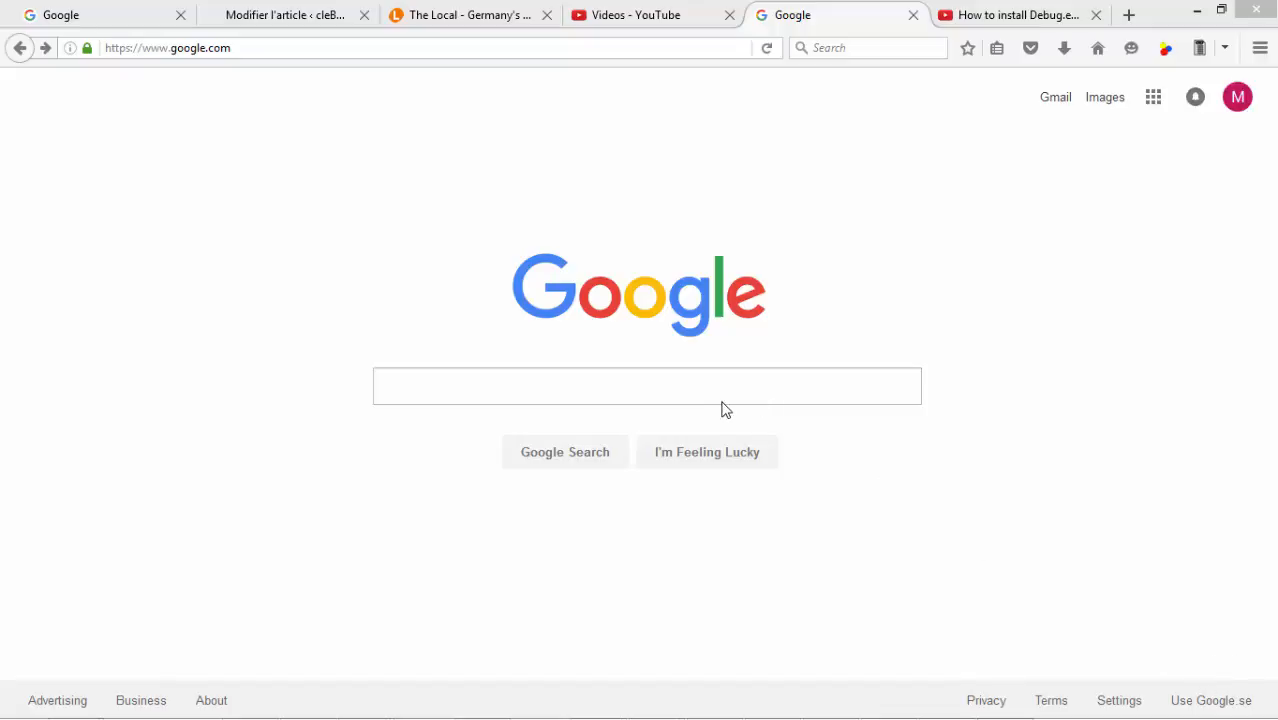
Step: Search Google for 'Dosbox windows 8.1 config file'
click(647, 386)
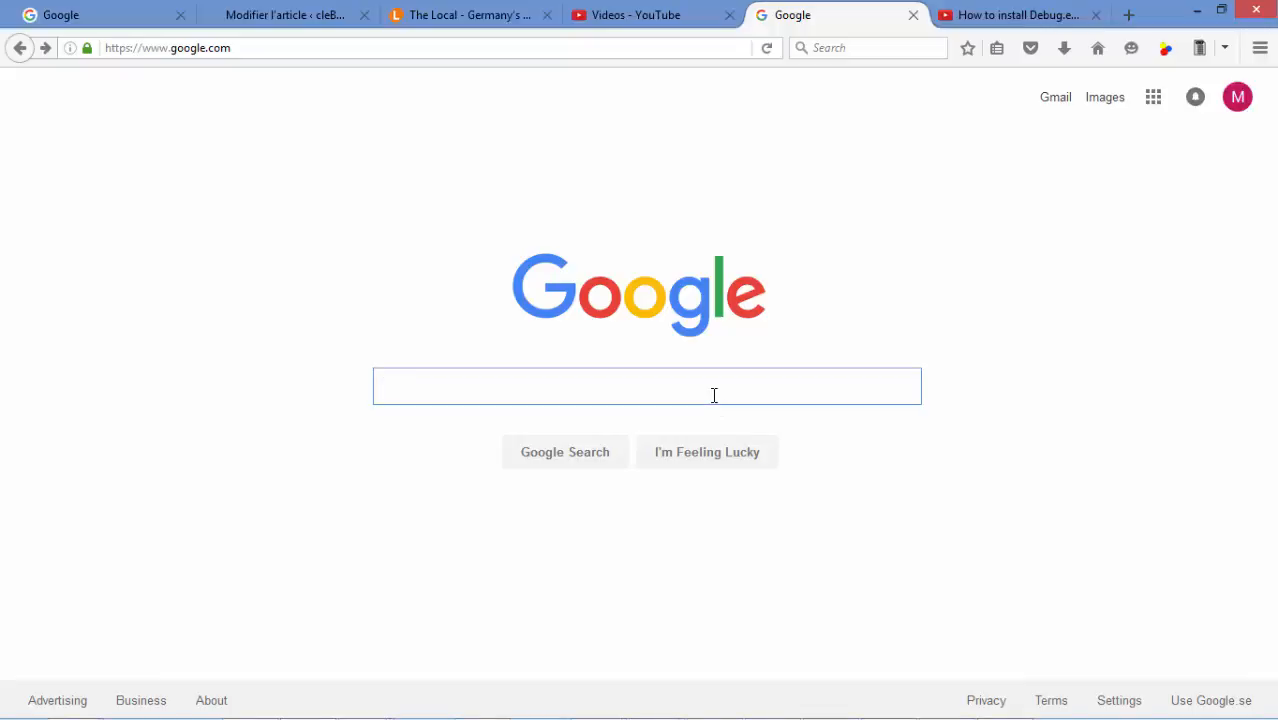
text(Dosbox)
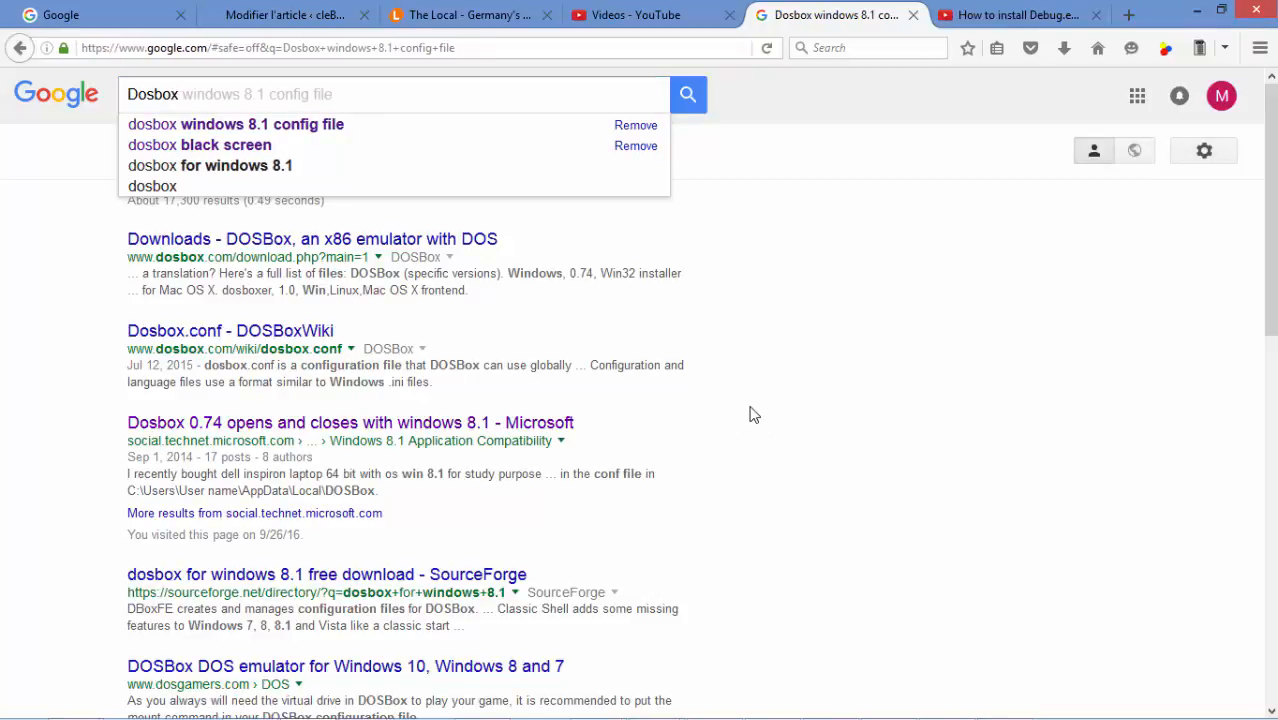
mouse_move(320, 272)
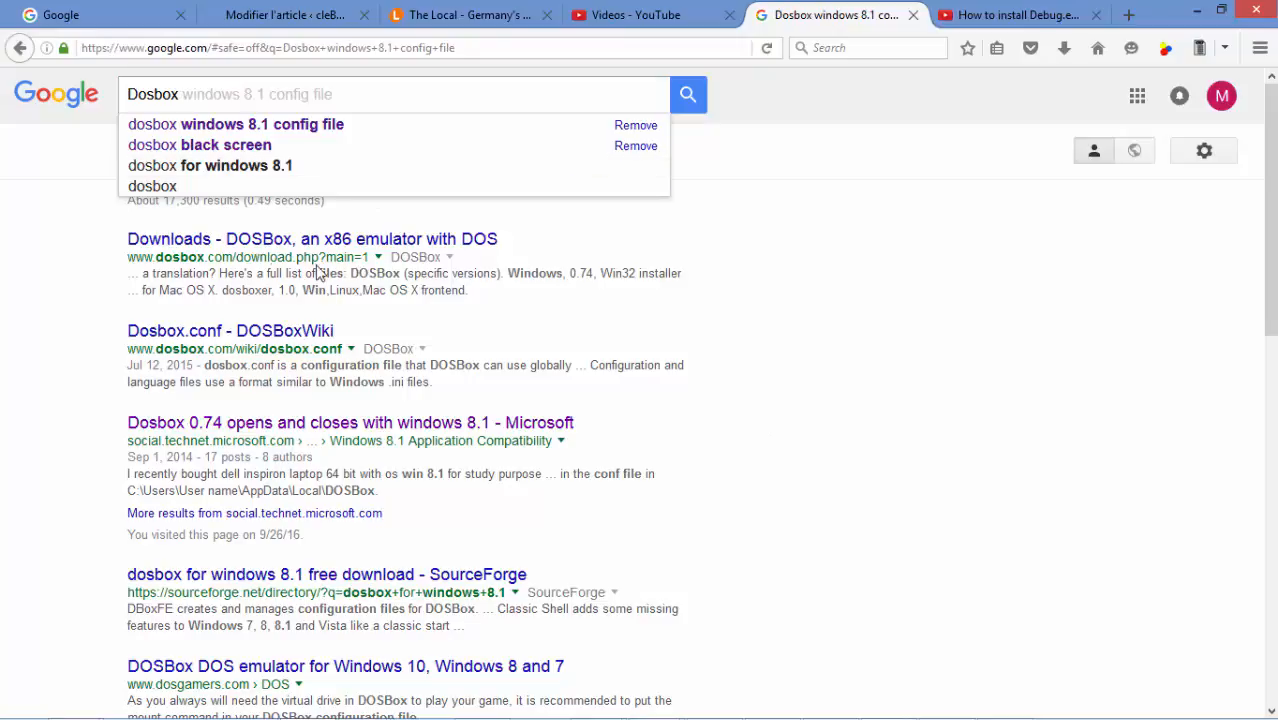
mouse_move(245, 272)
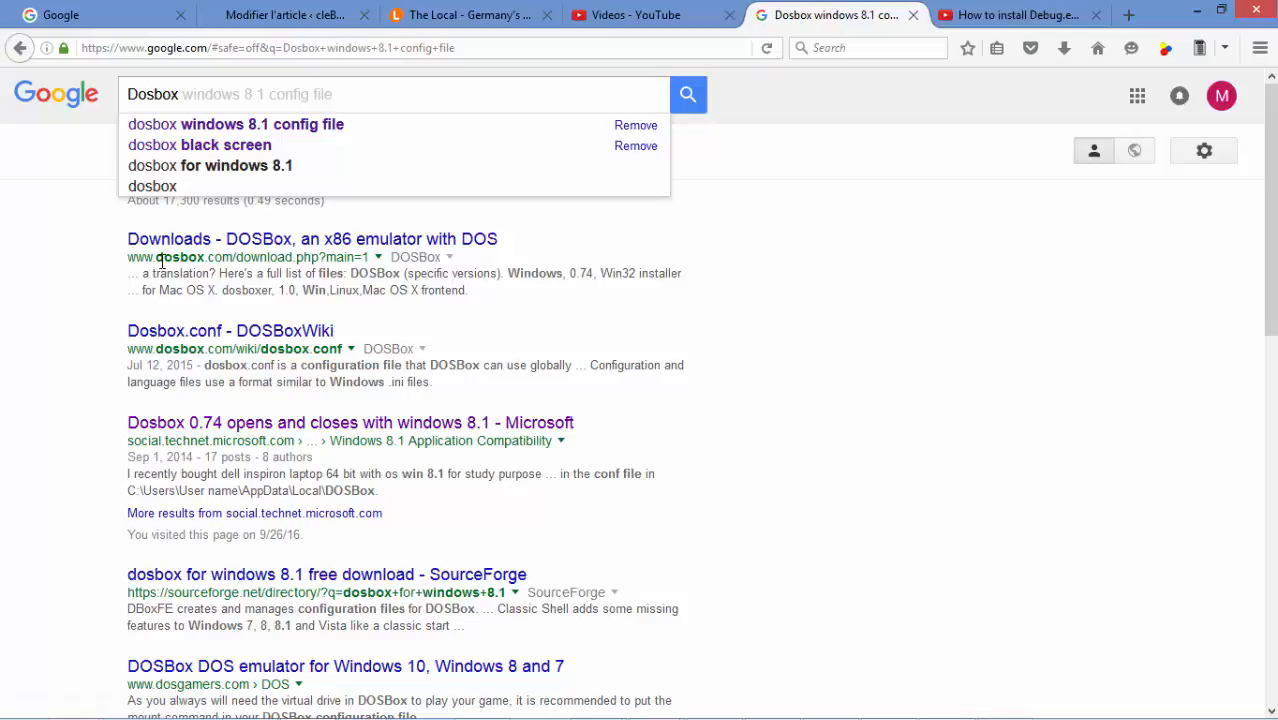
mouse_move(161, 258)
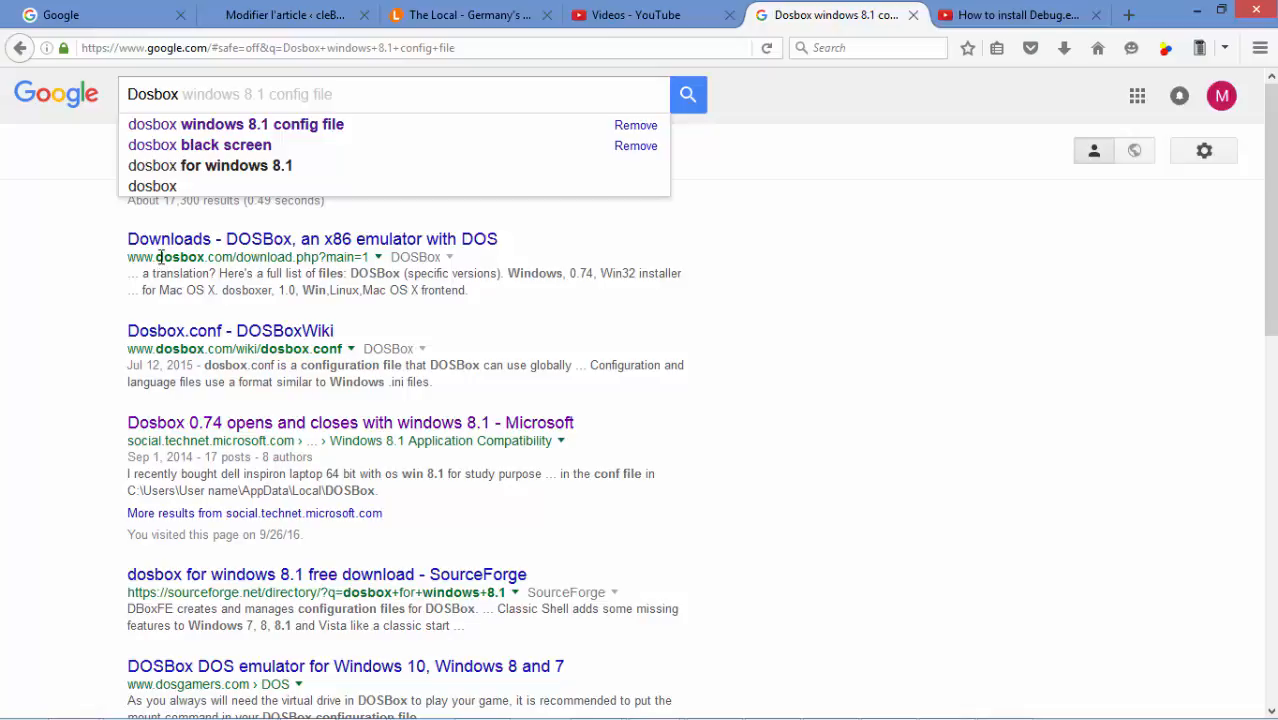
mouse_move(230, 257)
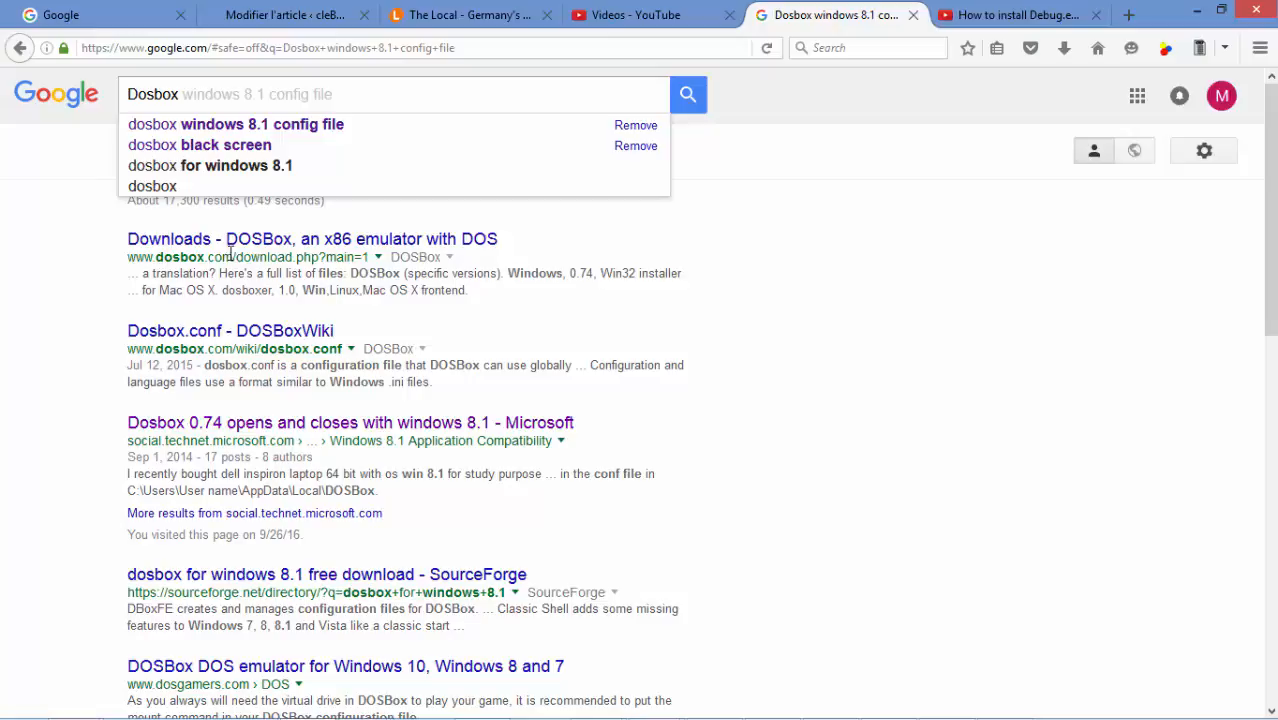
Step: Open the 'Downloads - DOSBox' result and scroll to the DOSBox 0.74 versions table
click(312, 238)
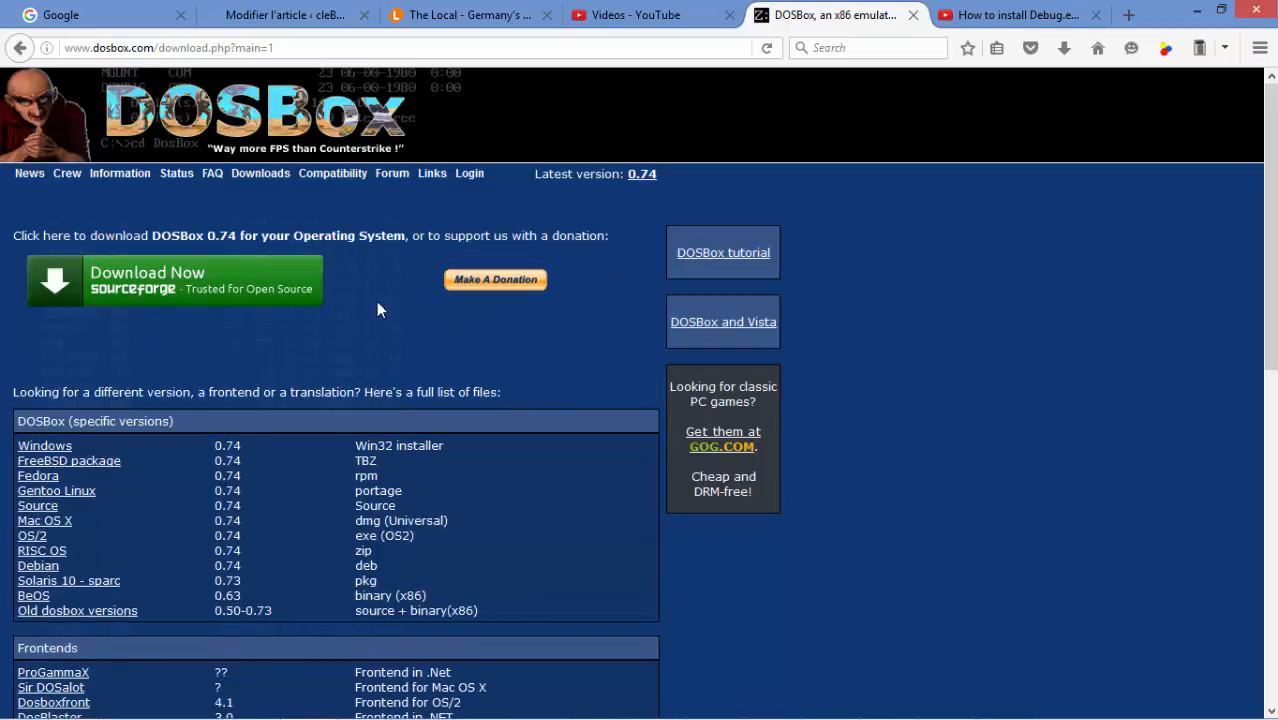
mouse_move(985, 391)
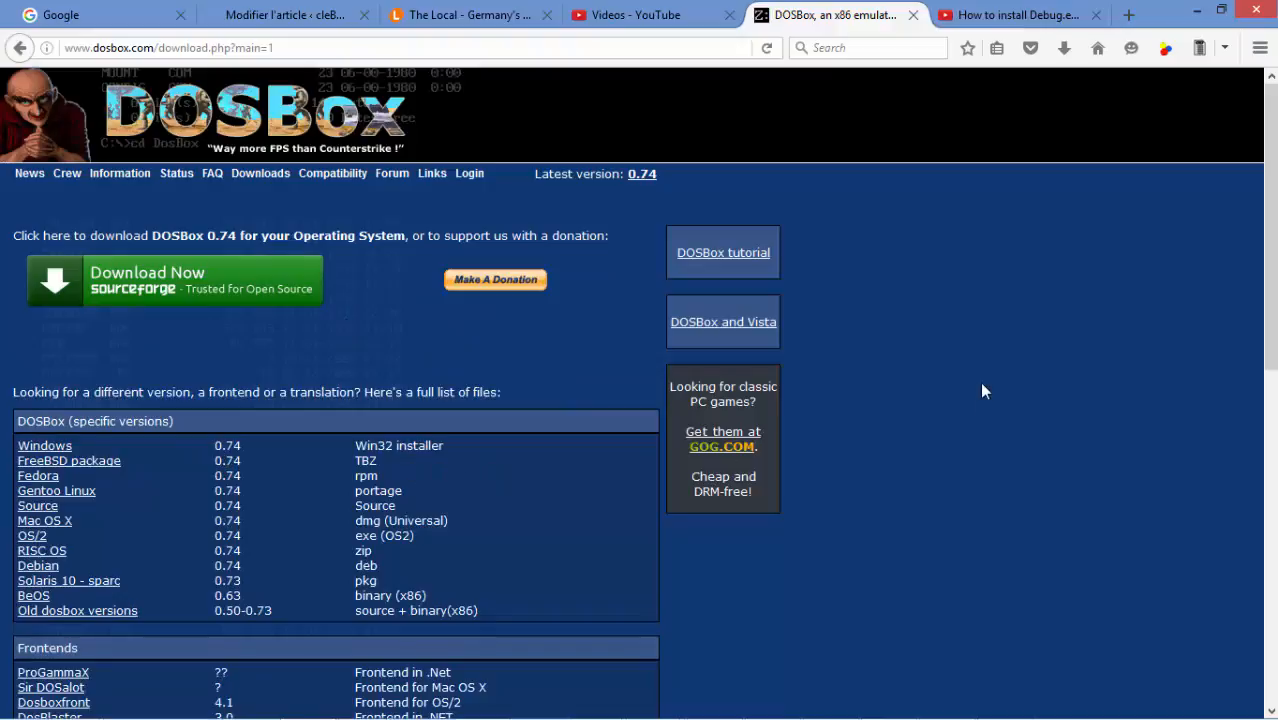
scroll(down, 3)
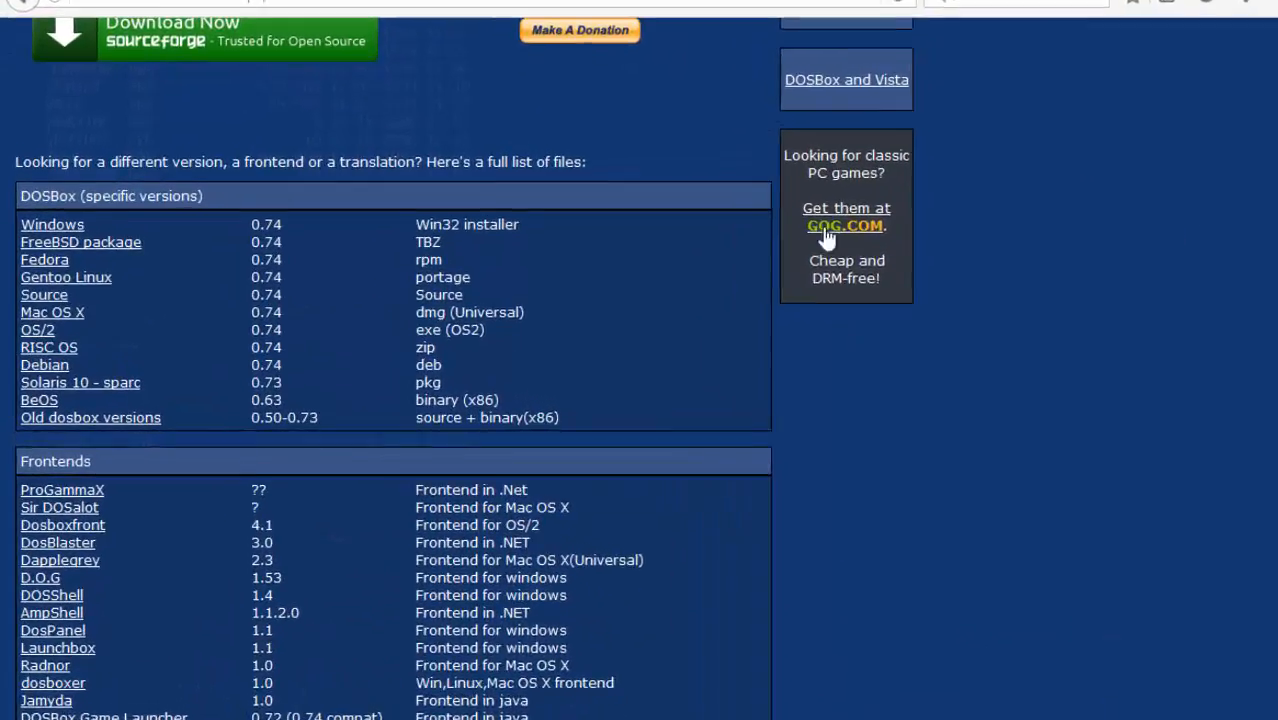
scroll(down, 3)
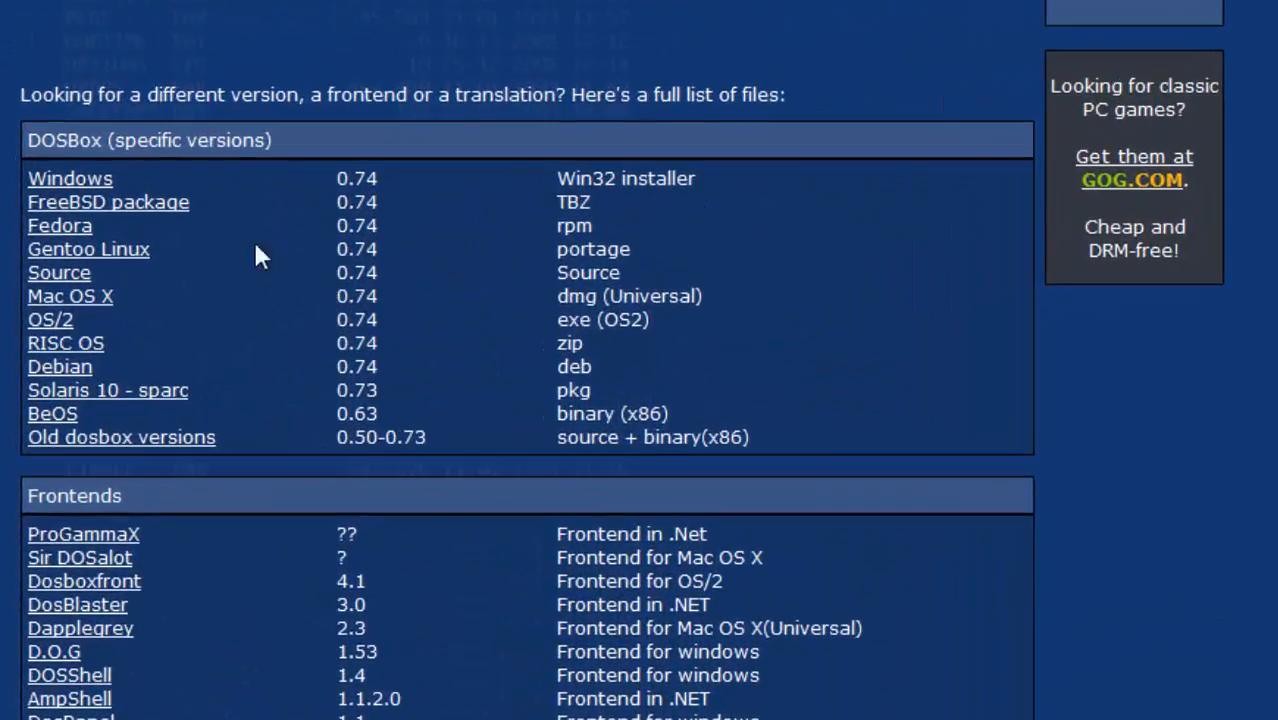
mouse_move(210, 200)
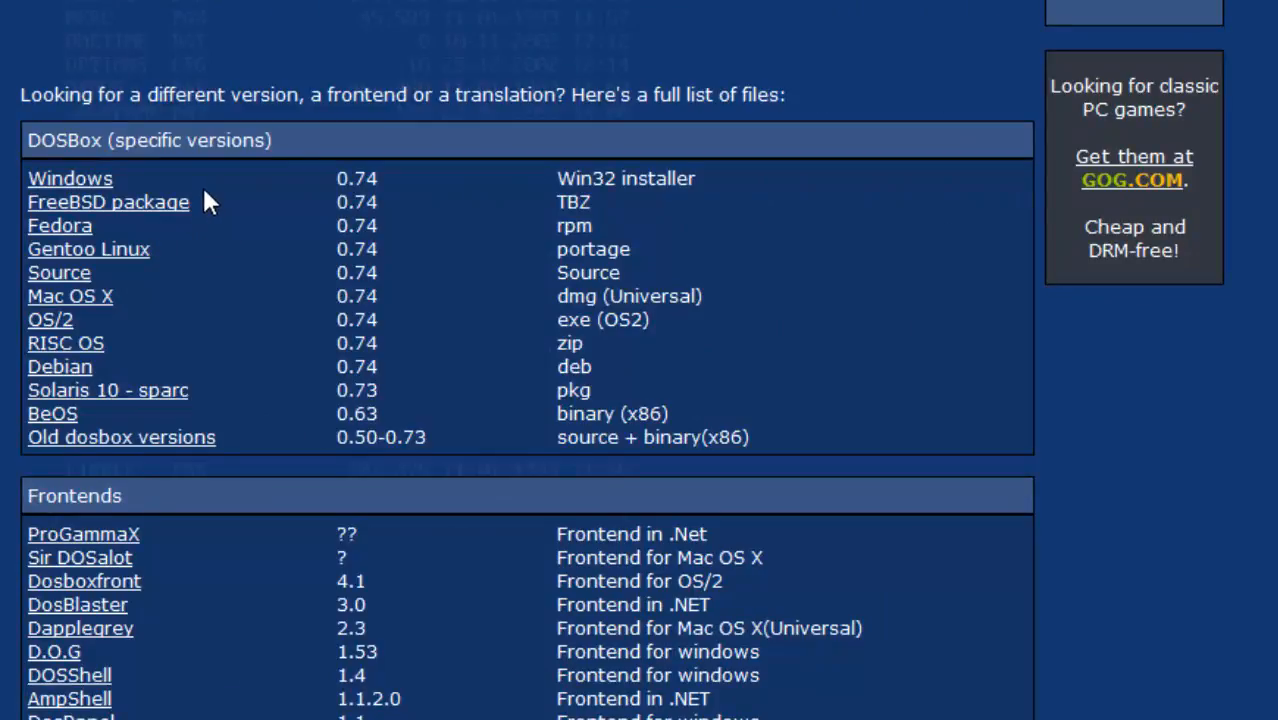
mouse_move(150, 180)
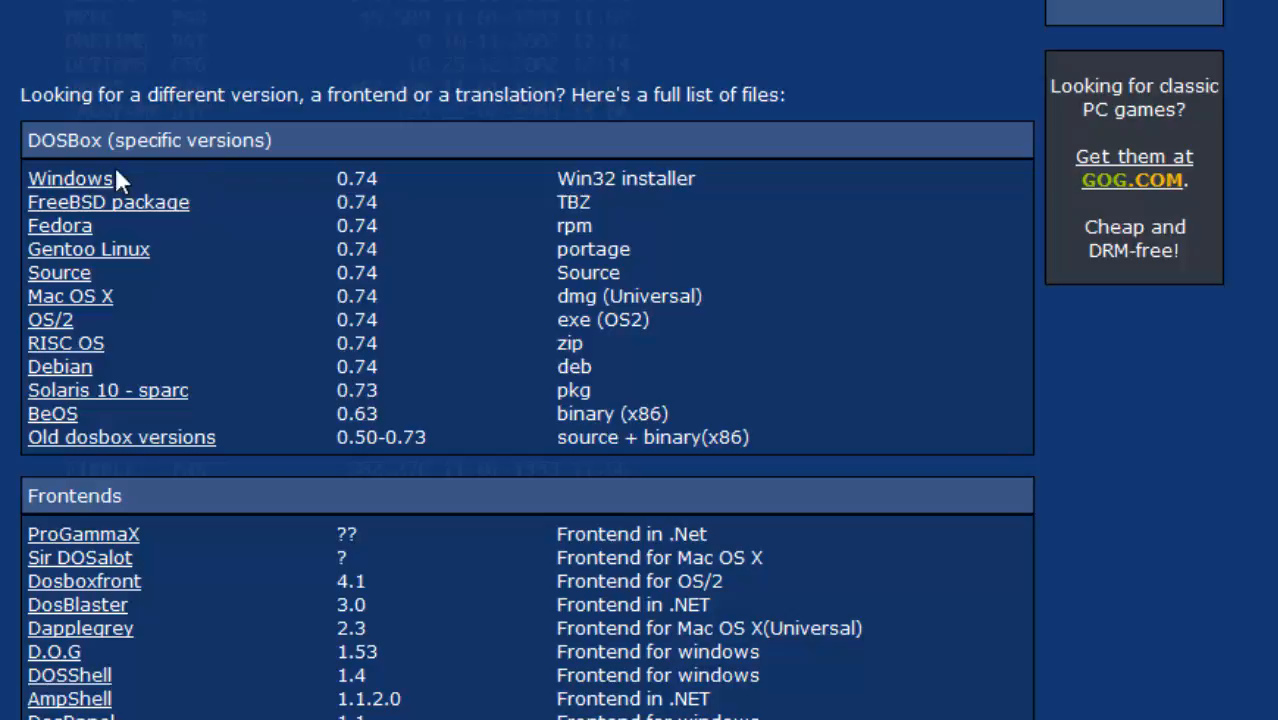
mouse_move(330, 188)
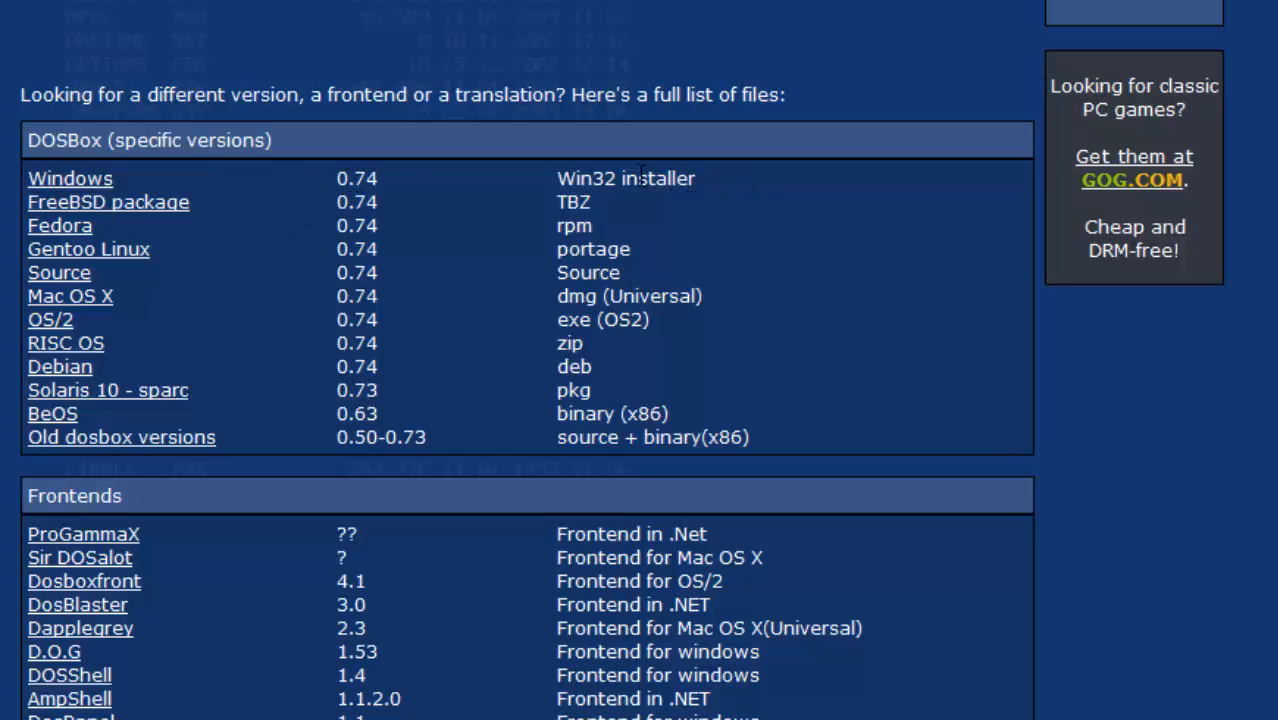
scroll(down, 3)
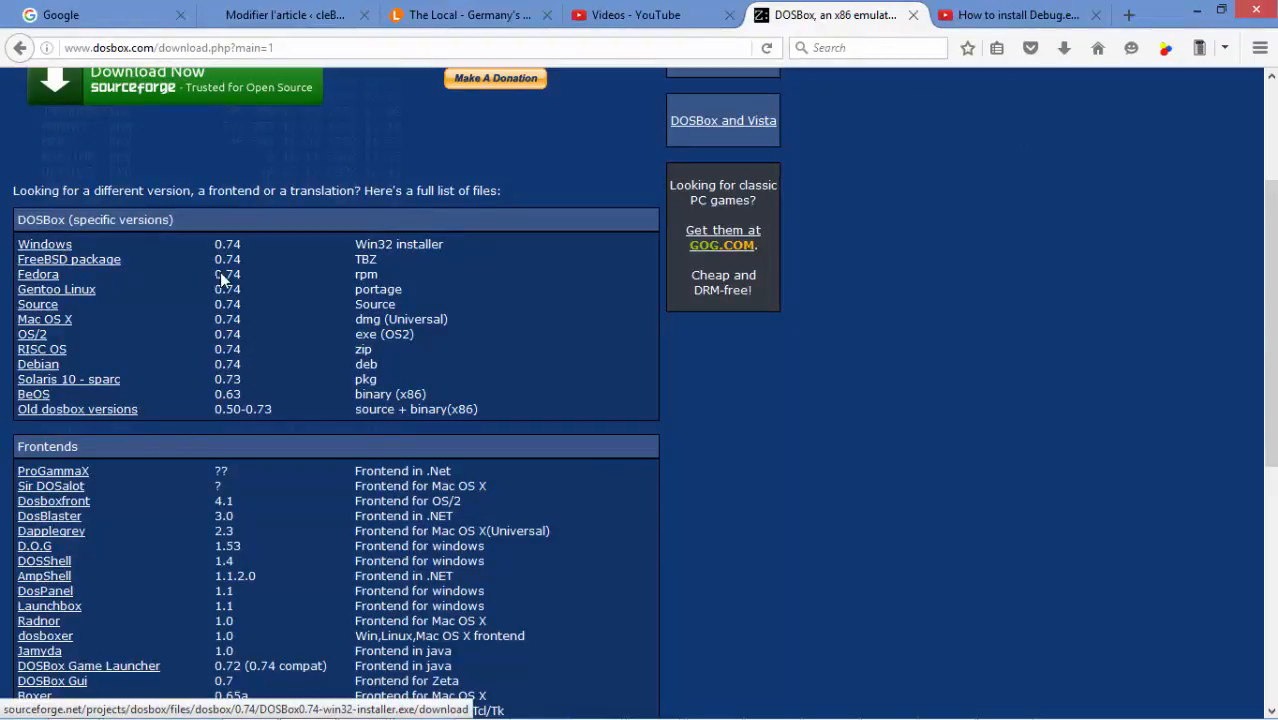
Step: Save the DOSBox 0.74 Win32 installer and launch it from the downloads list
click(44, 244)
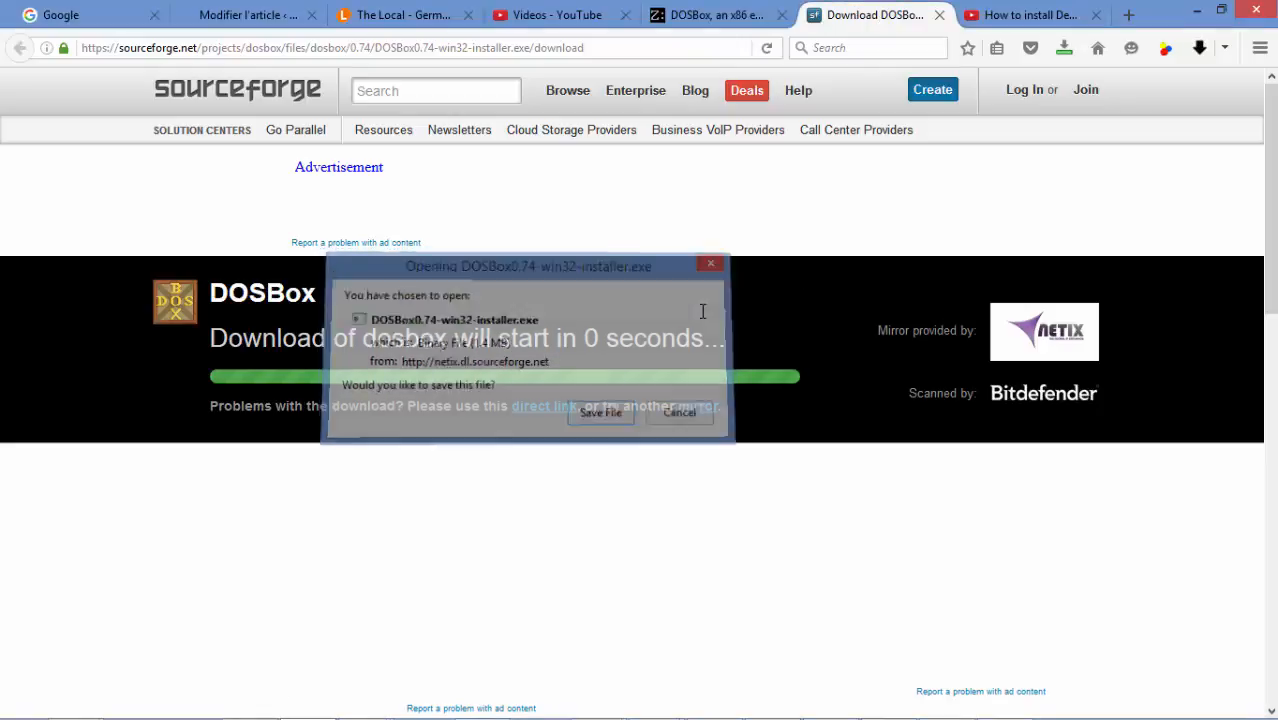
click(600, 413)
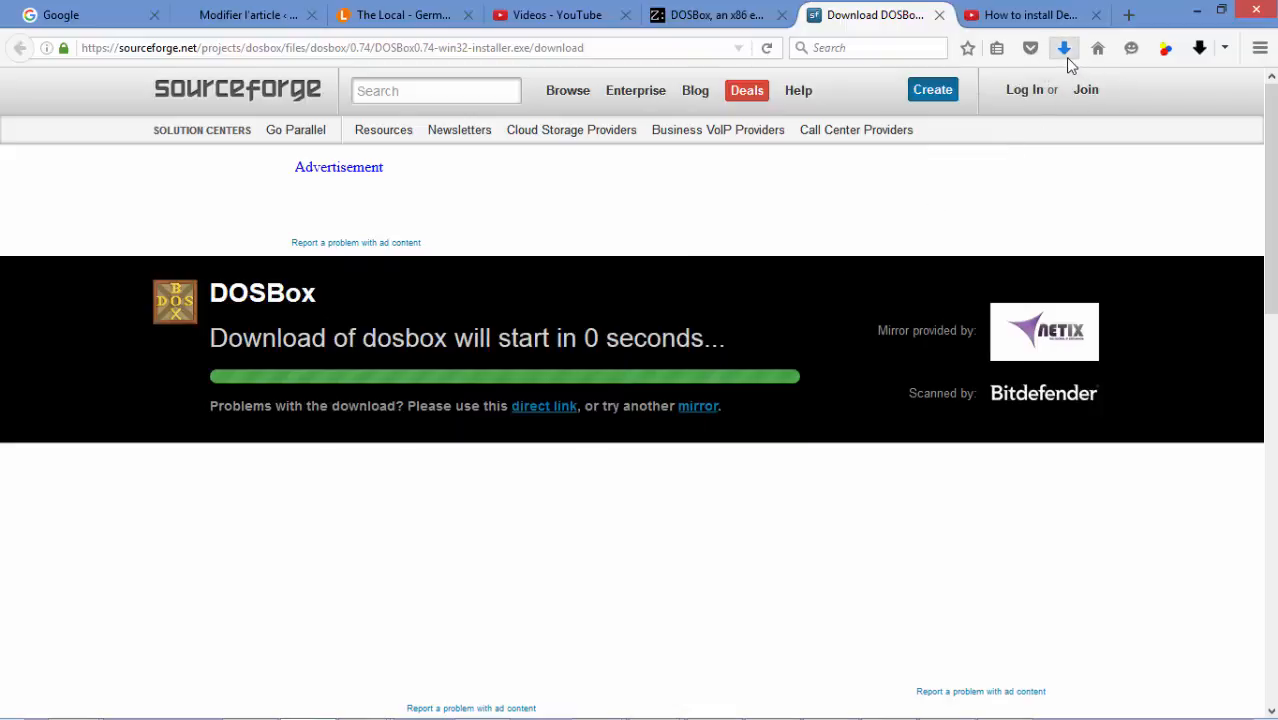
click(1064, 47)
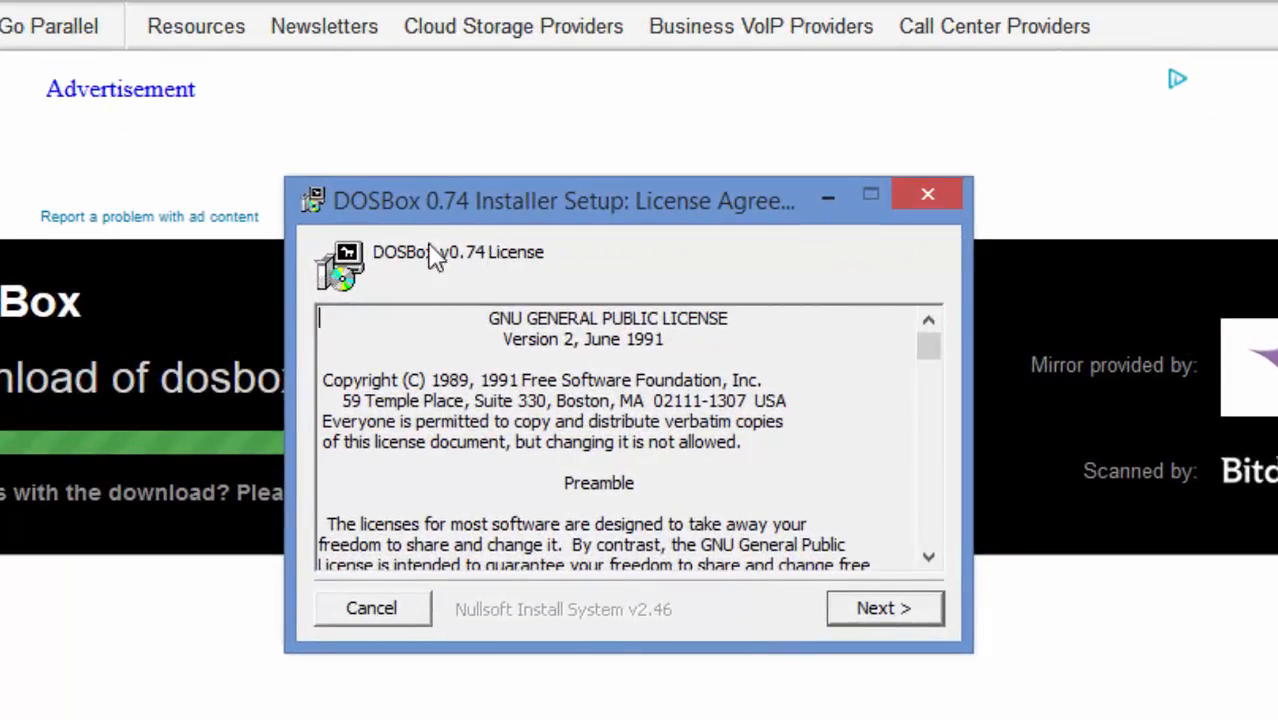
mouse_move(742, 510)
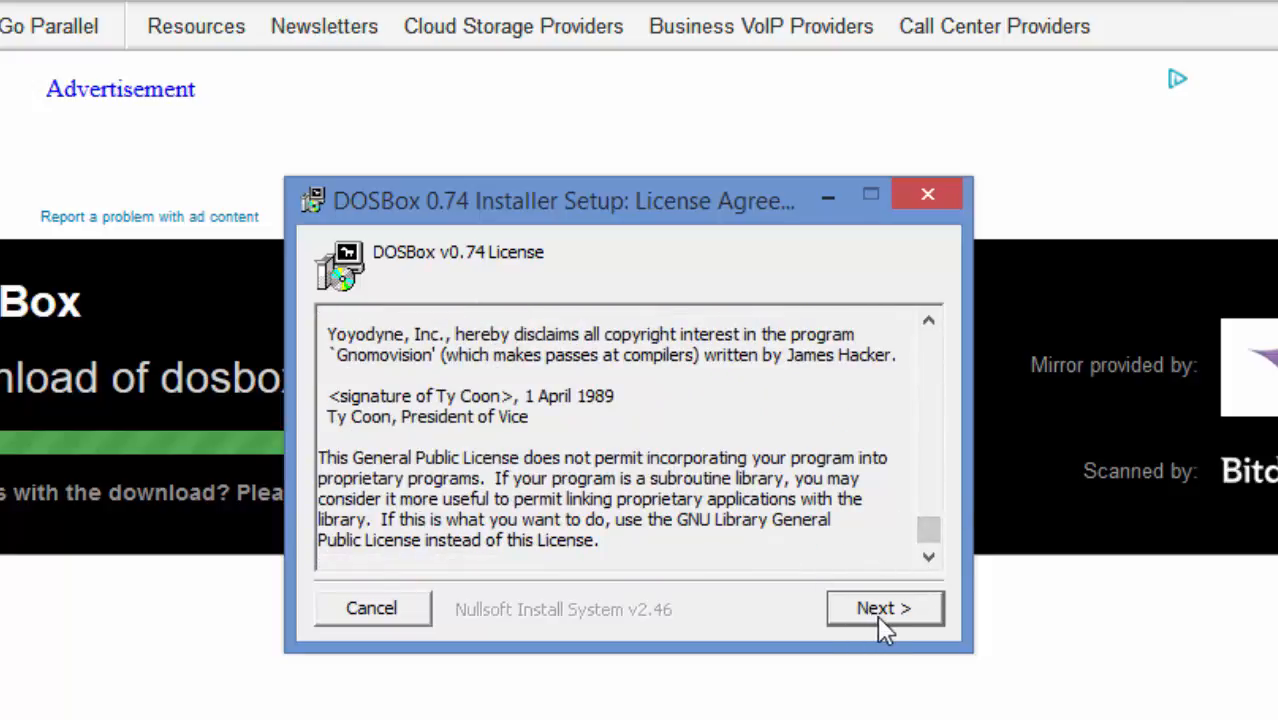
Step: Accept the license and default components, then exit the DOSBox installer uninstalled
click(883, 608)
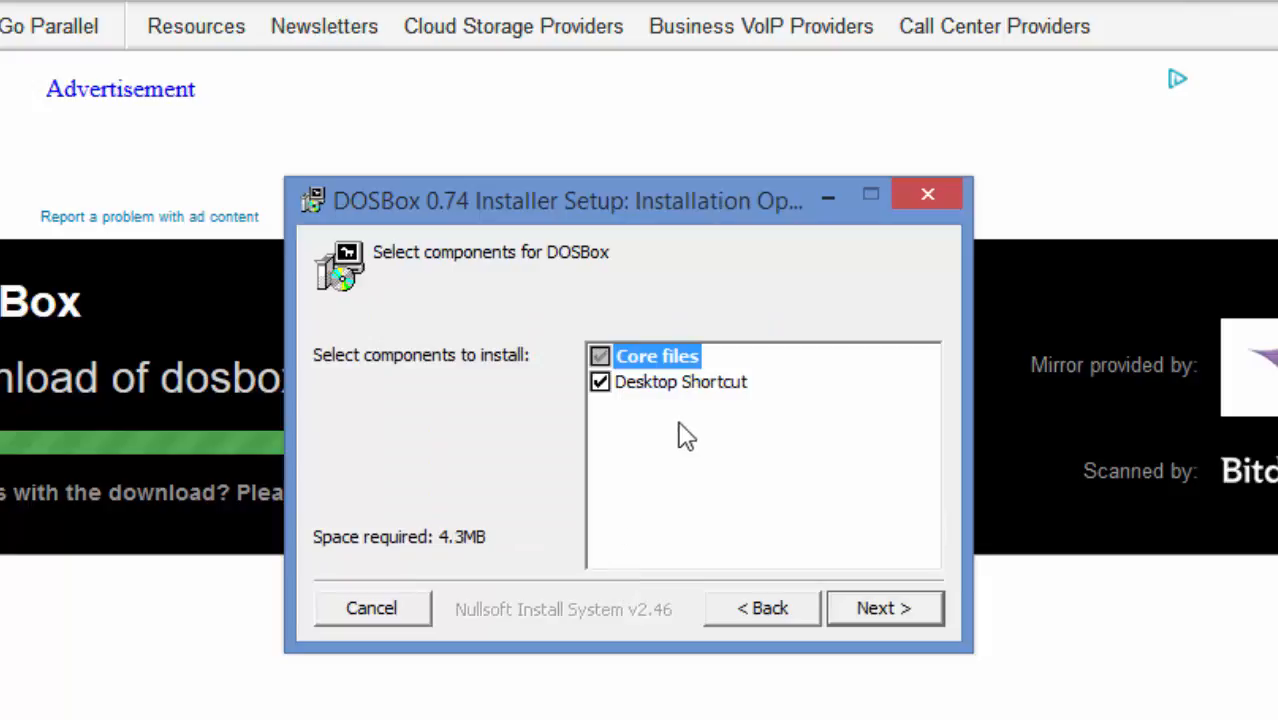
mouse_move(675, 415)
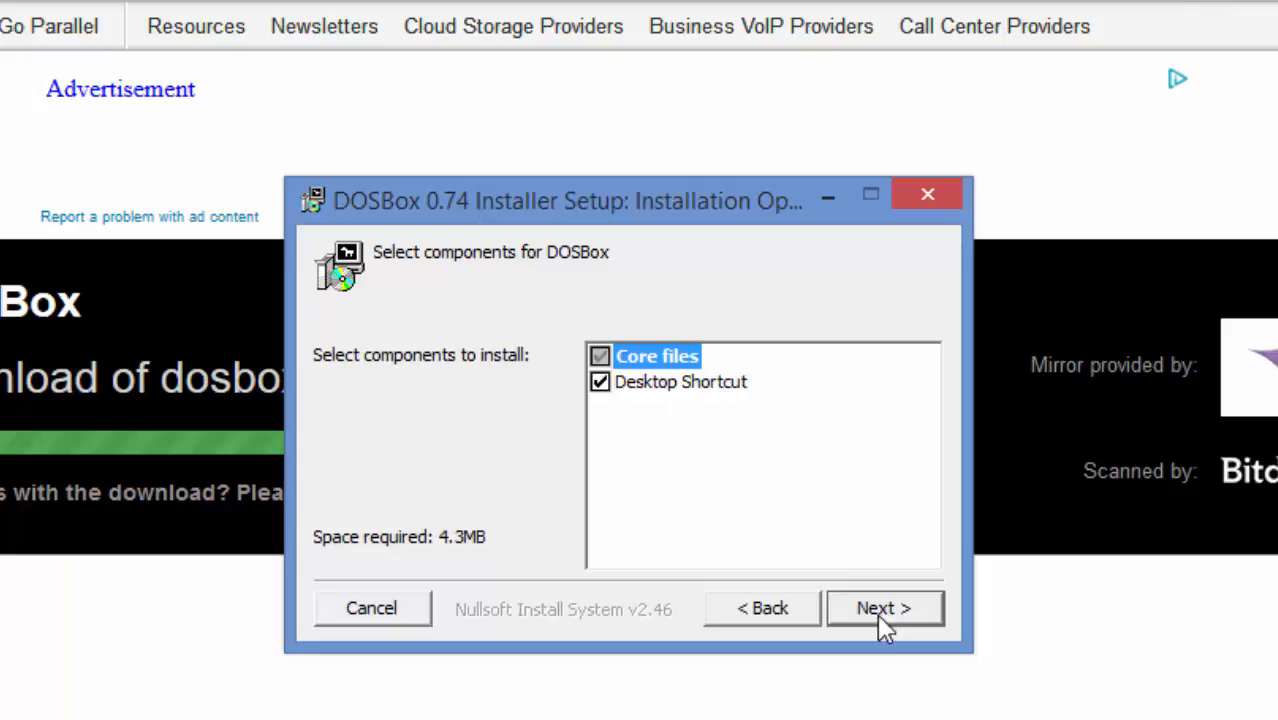
click(883, 608)
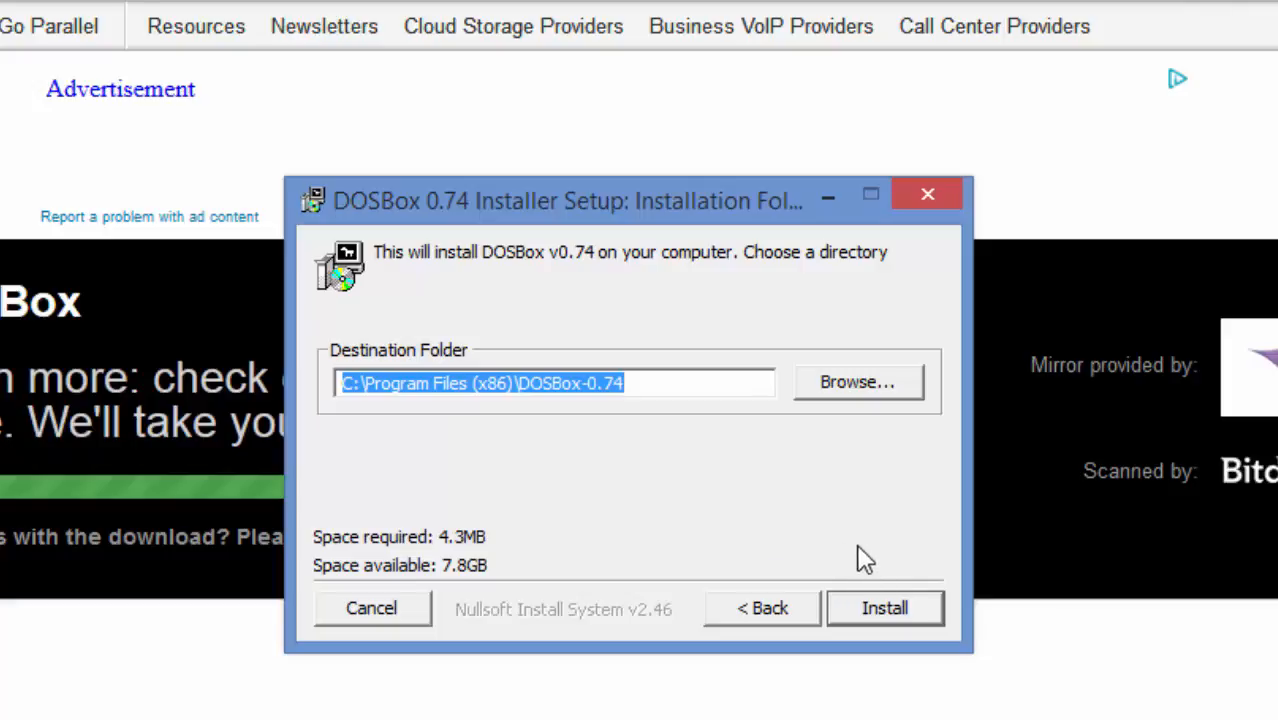
mouse_move(830, 527)
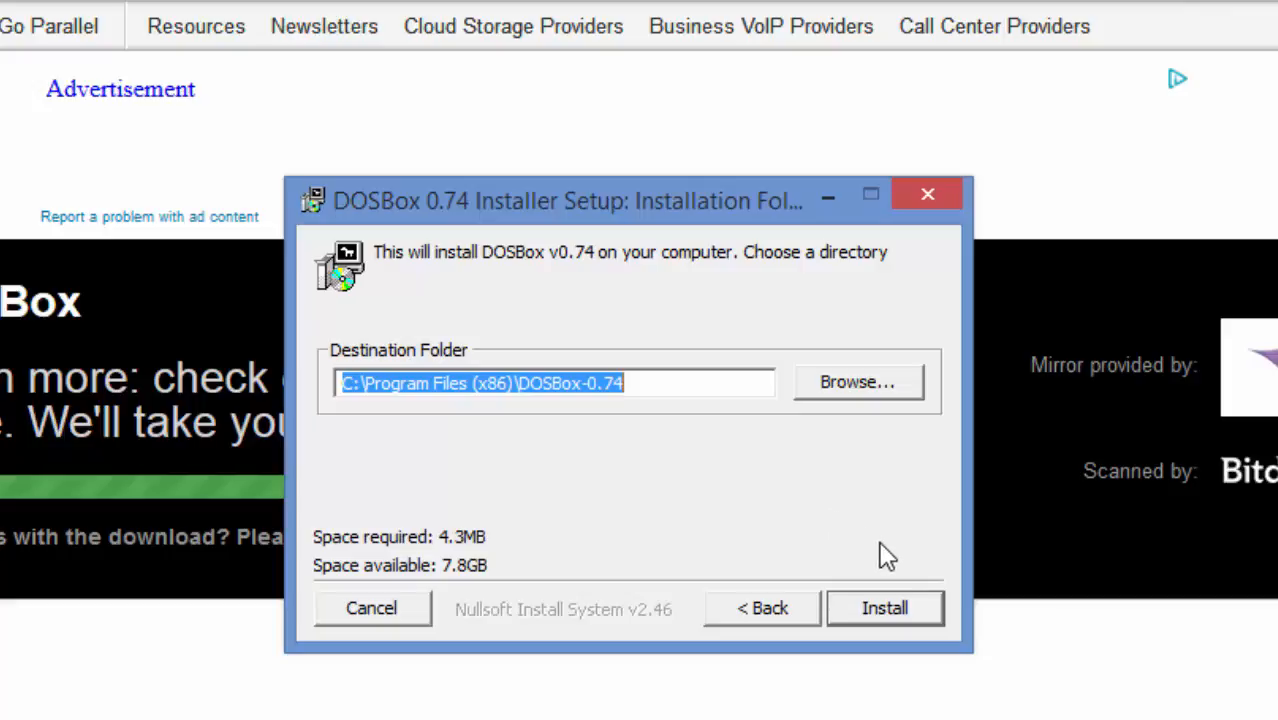
mouse_move(865, 513)
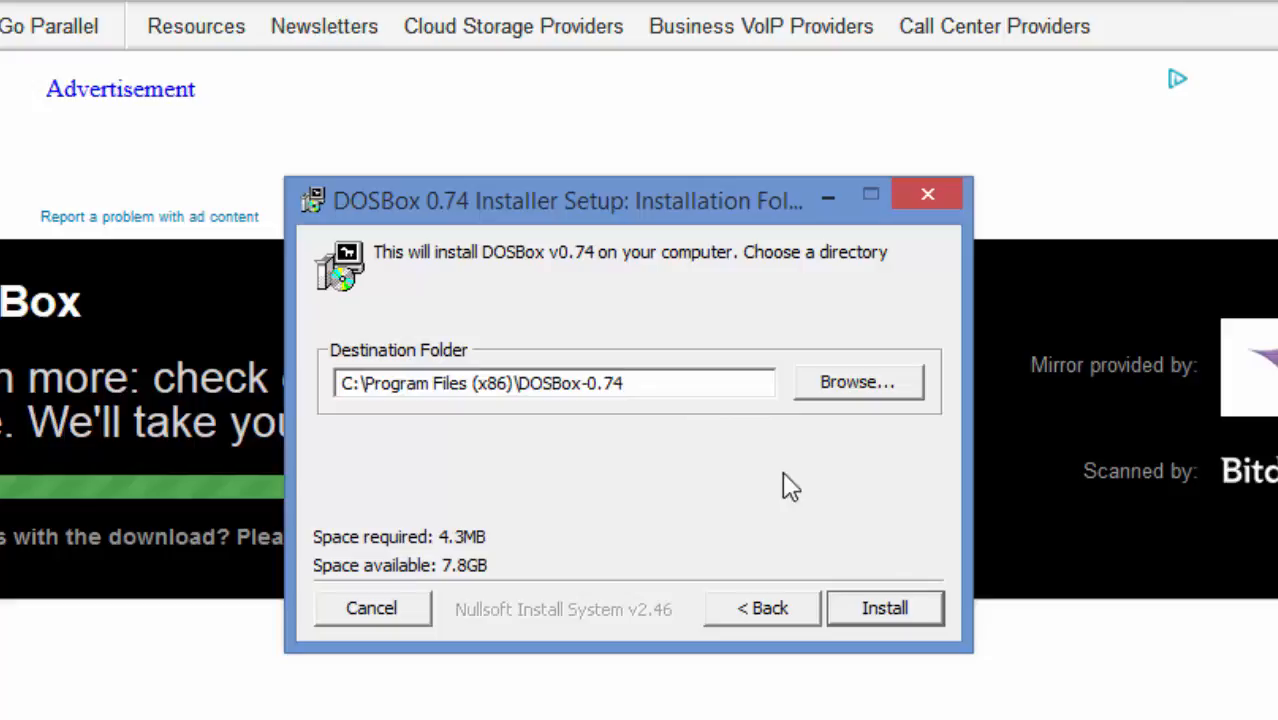
mouse_move(925, 194)
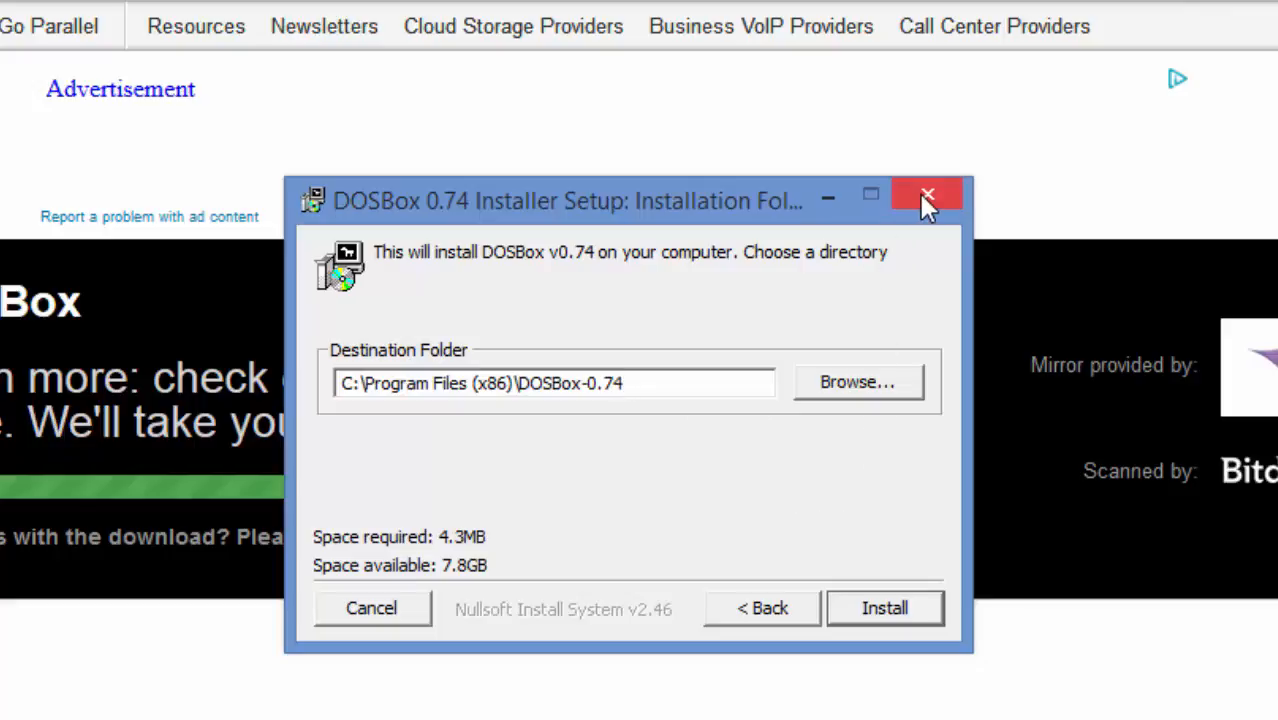
mouse_move(927, 194)
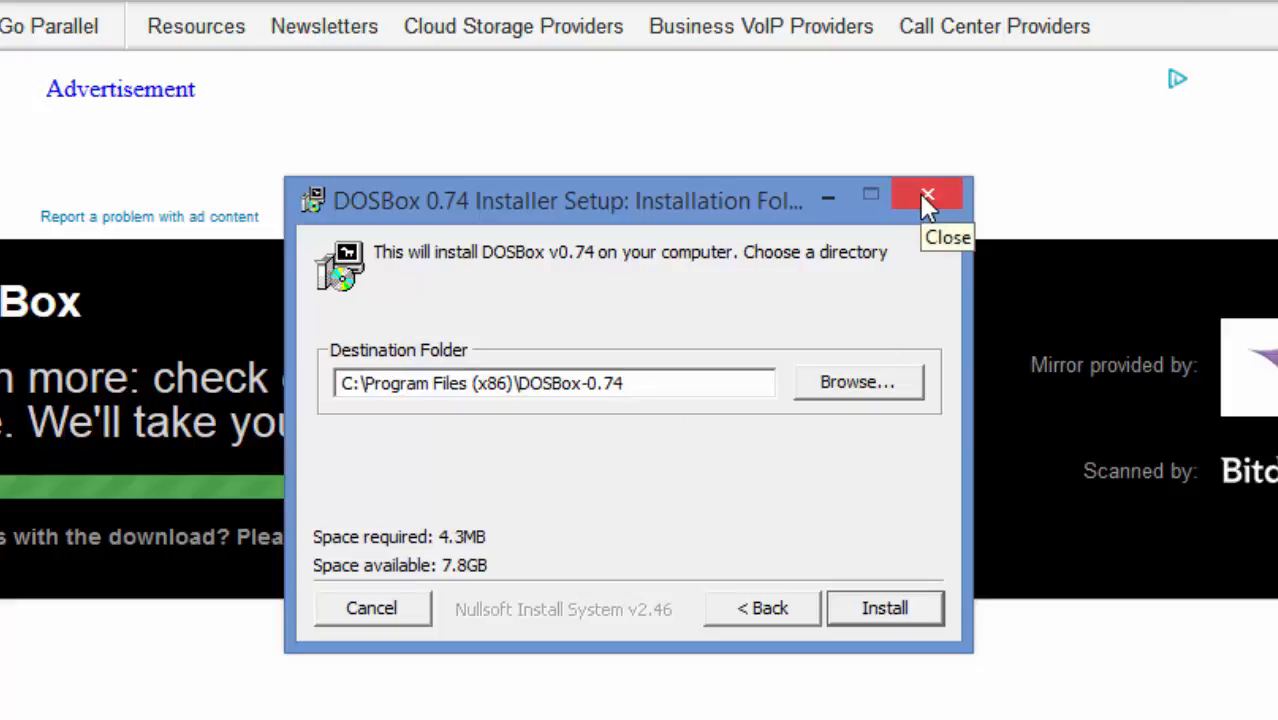
click(927, 195)
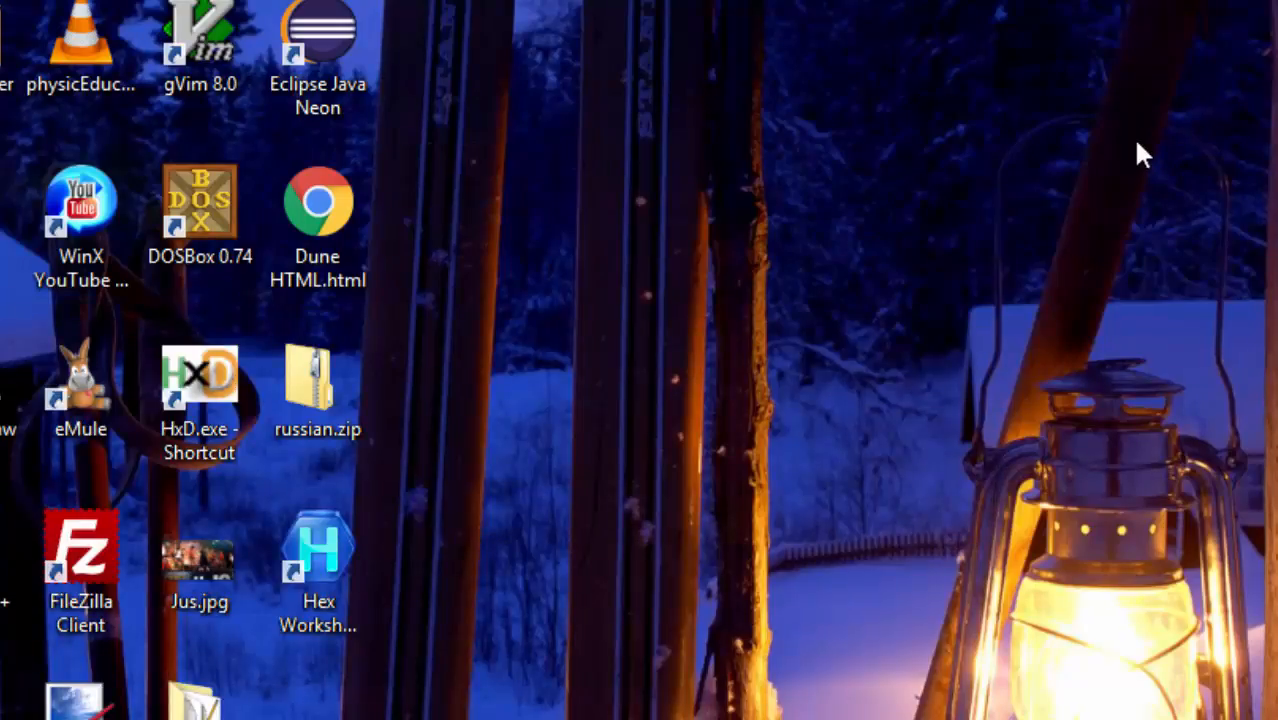
mouse_move(495, 160)
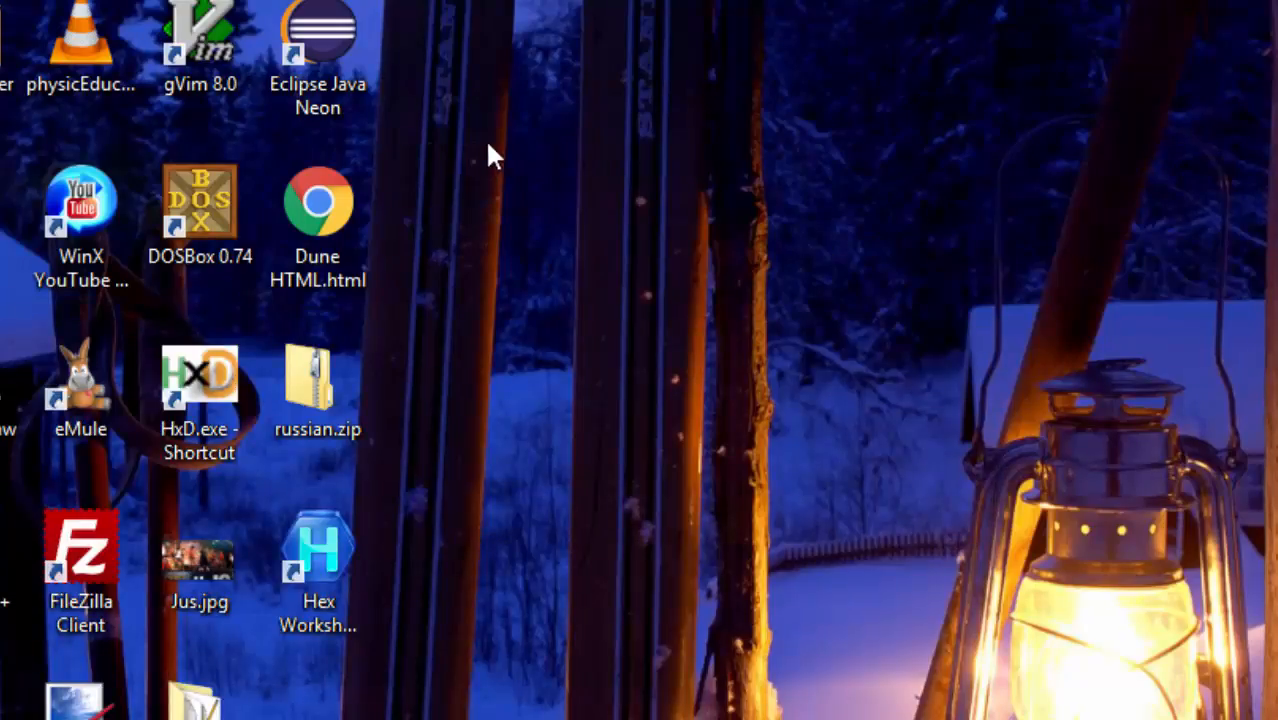
mouse_move(445, 385)
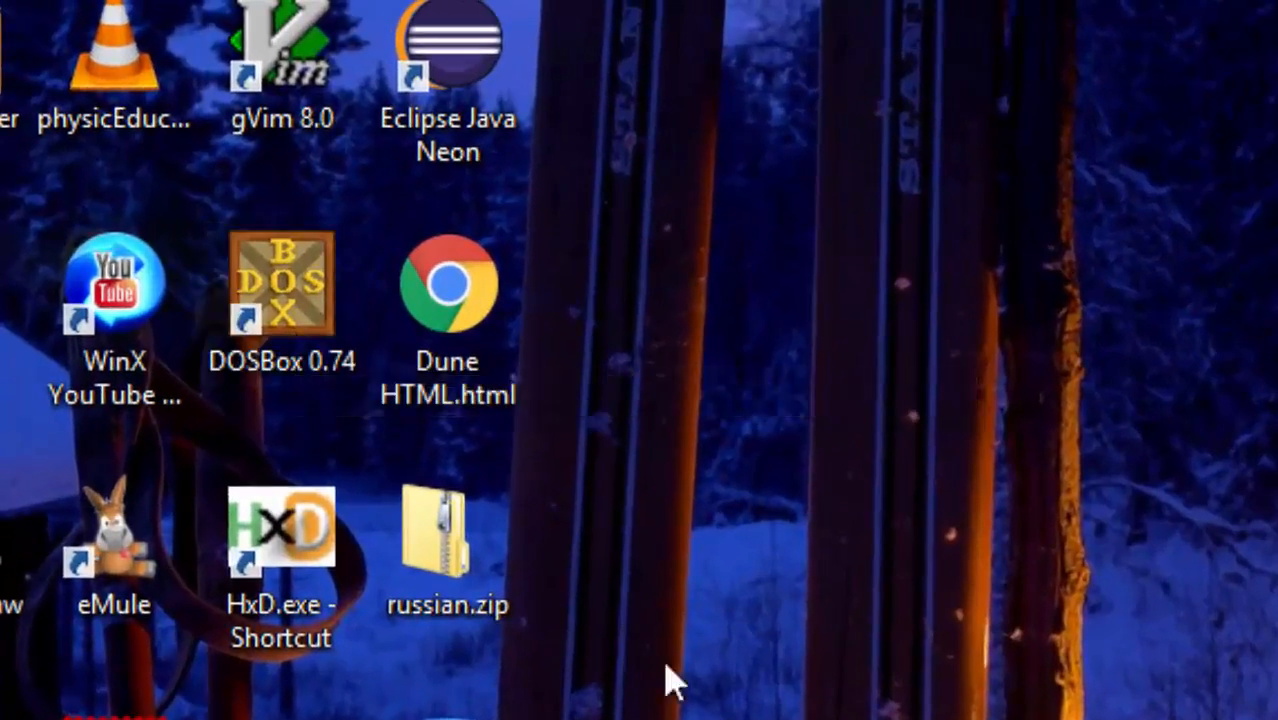
mouse_move(280, 300)
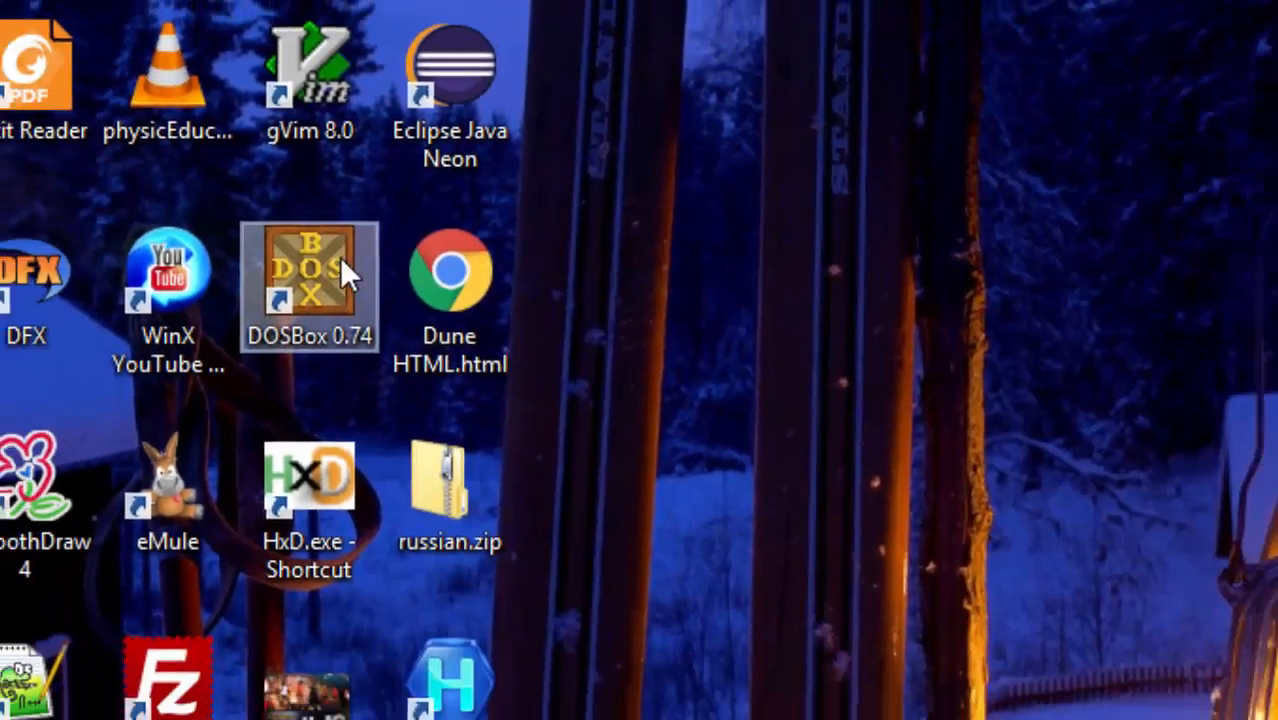
Step: Start DOSBox 0.74 from its desktop shortcut
double_click(308, 285)
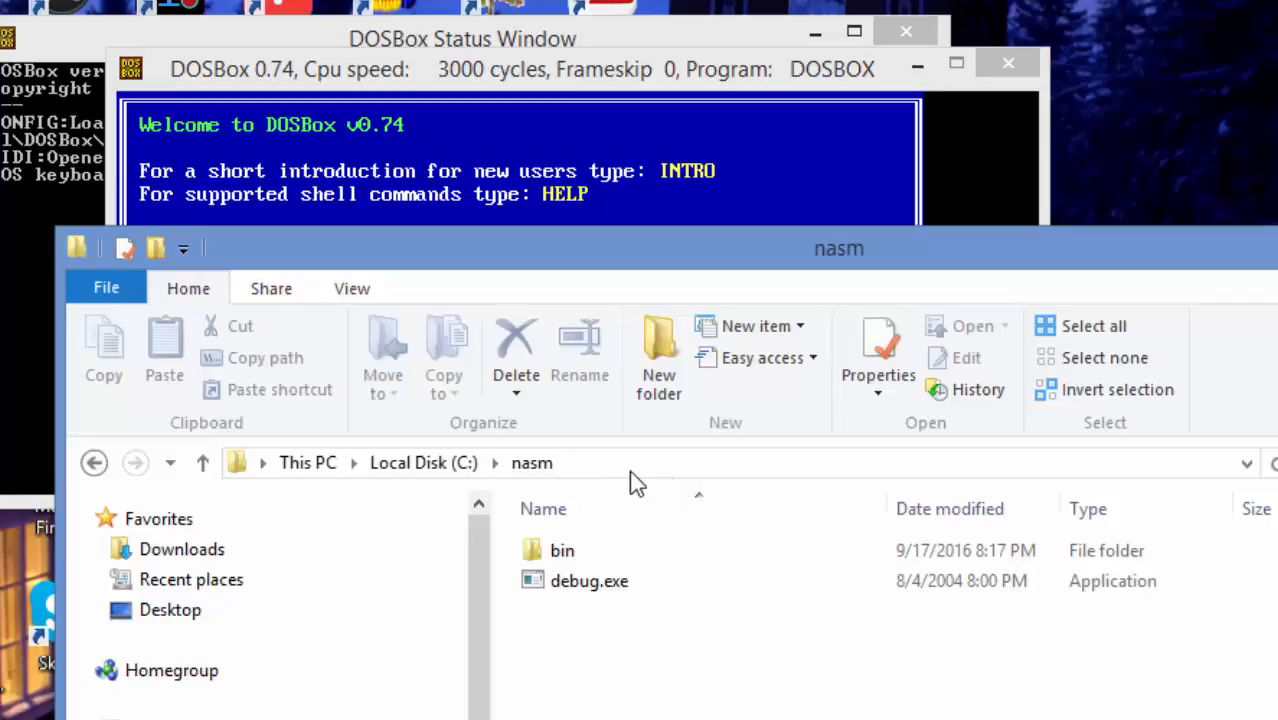
click(450, 463)
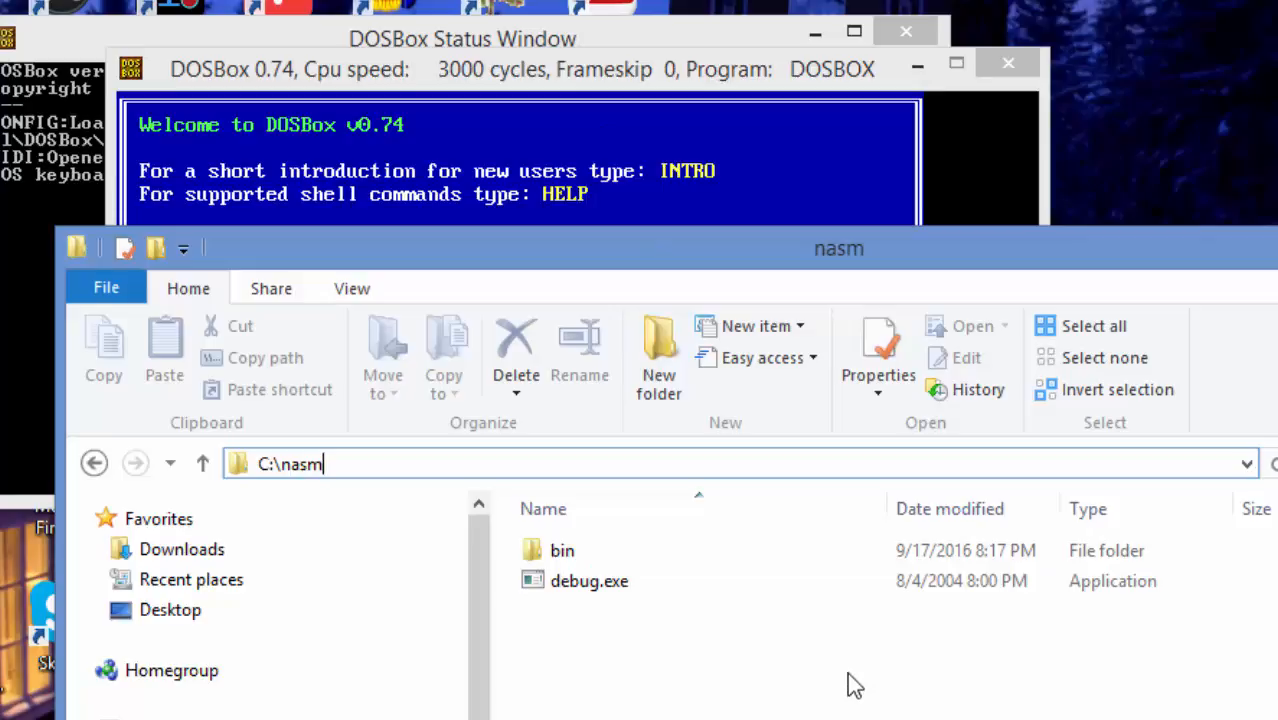
click(589, 581)
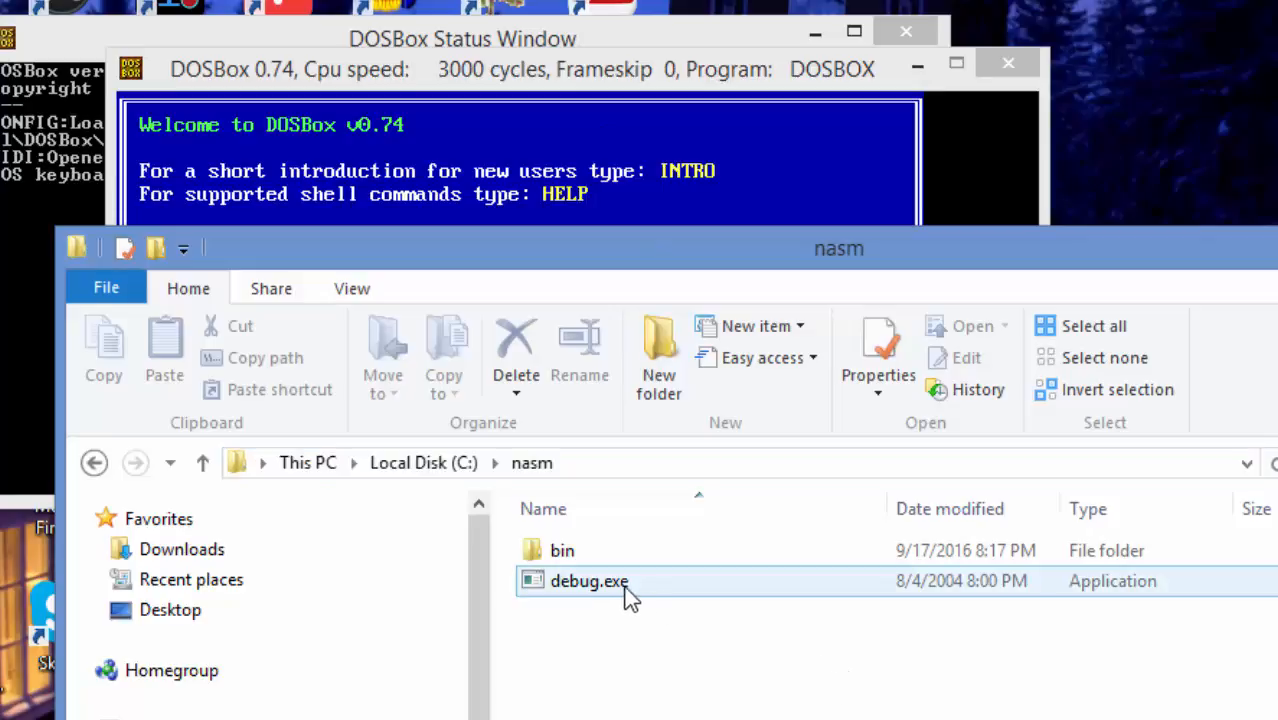
mouse_move(589, 581)
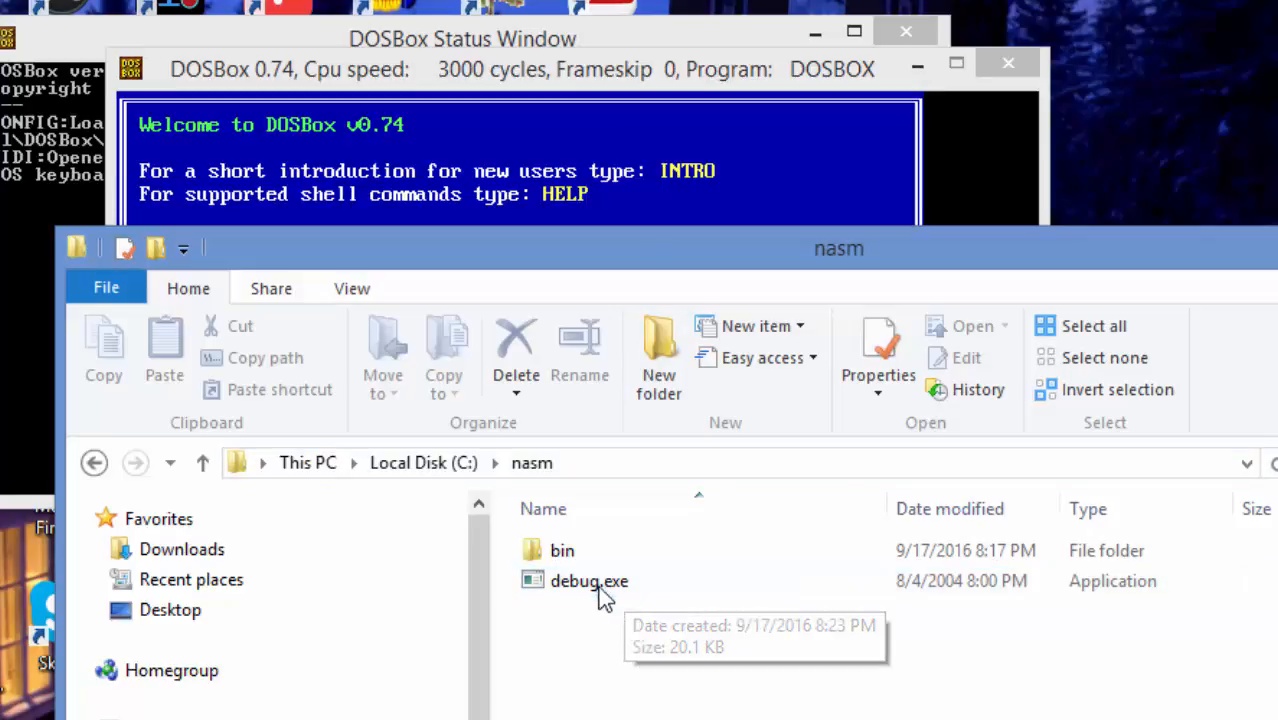
mouse_move(505, 75)
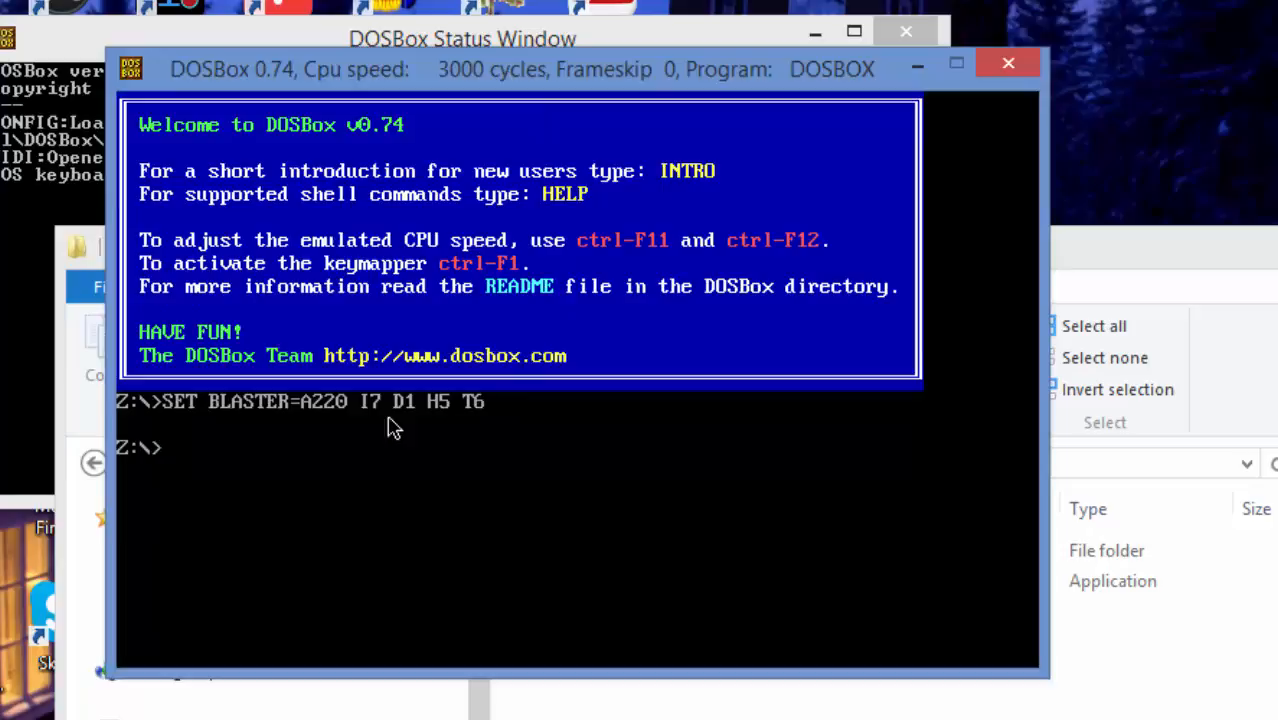
mouse_move(238, 451)
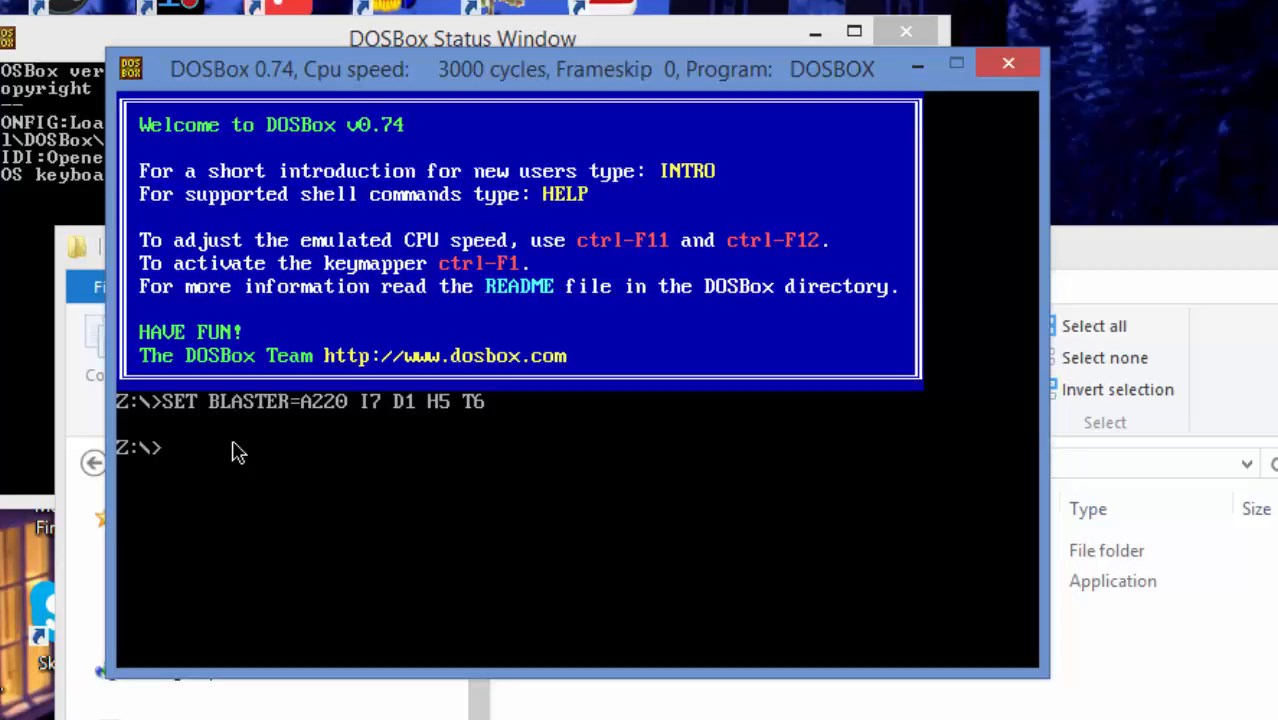
Step: Run 'mount c c:\nasm' at the DOSBox Z:\> prompt
text(mount)
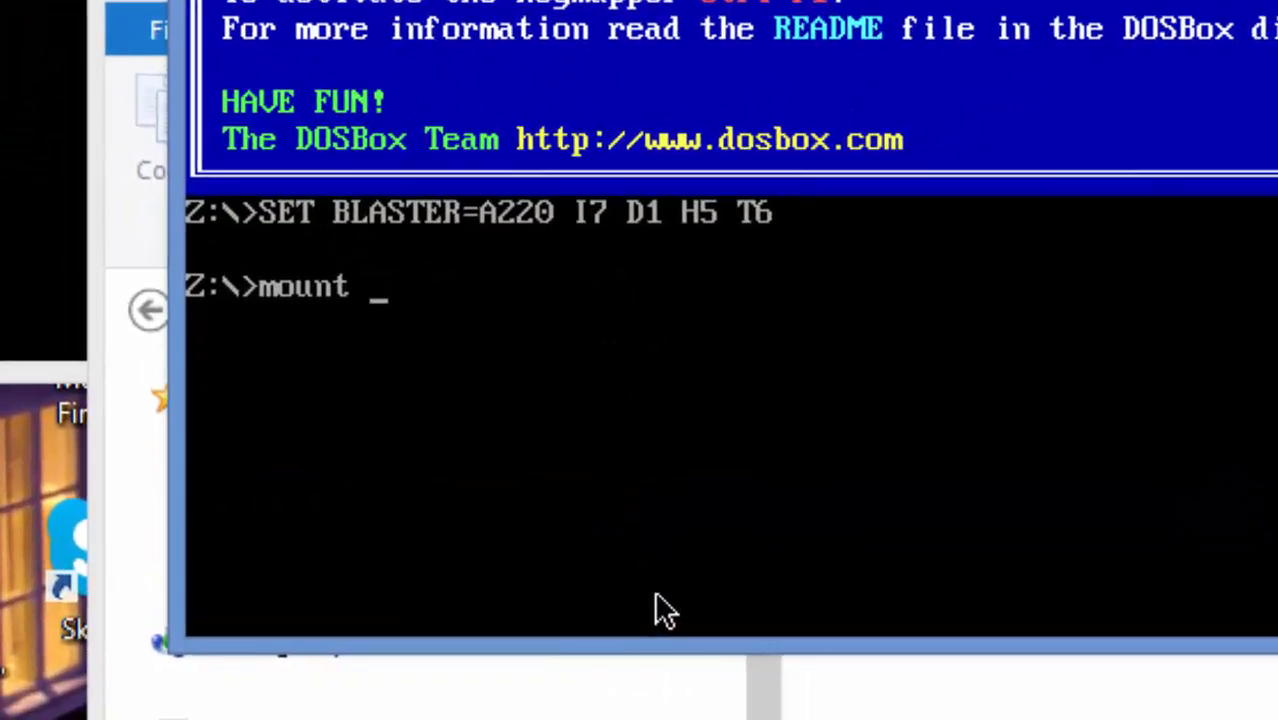
text(c)
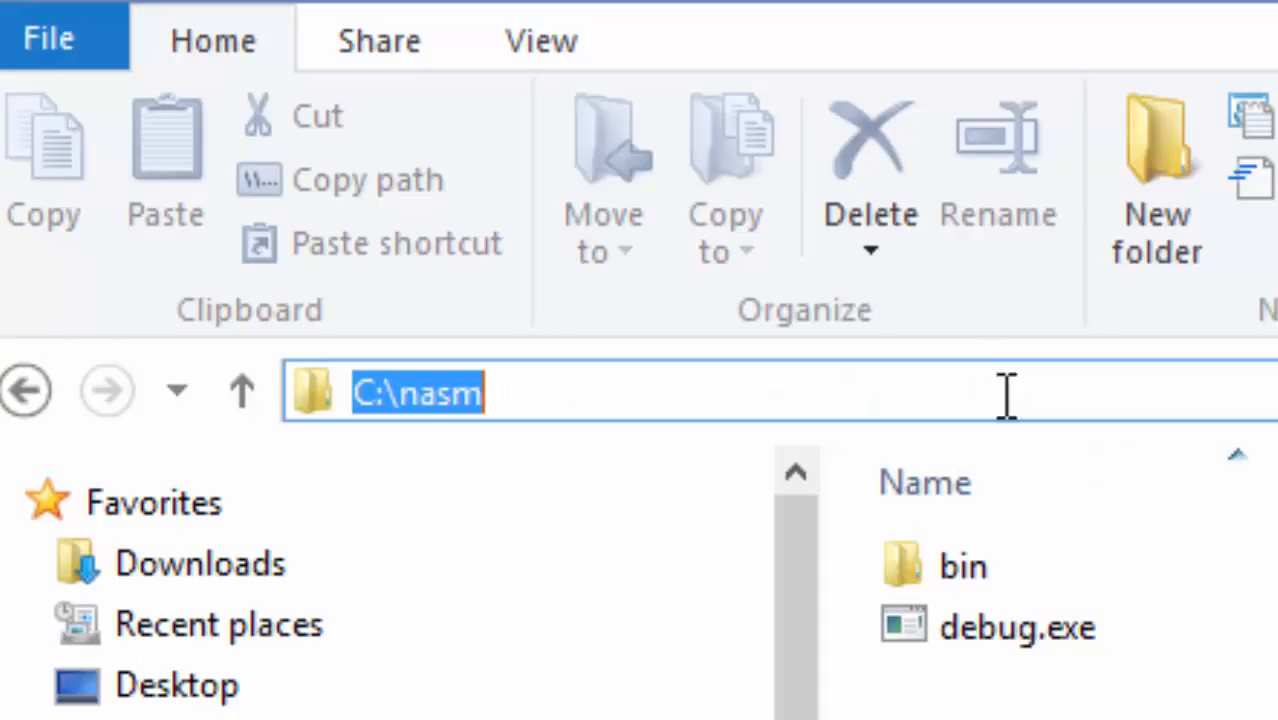
mouse_move(730, 130)
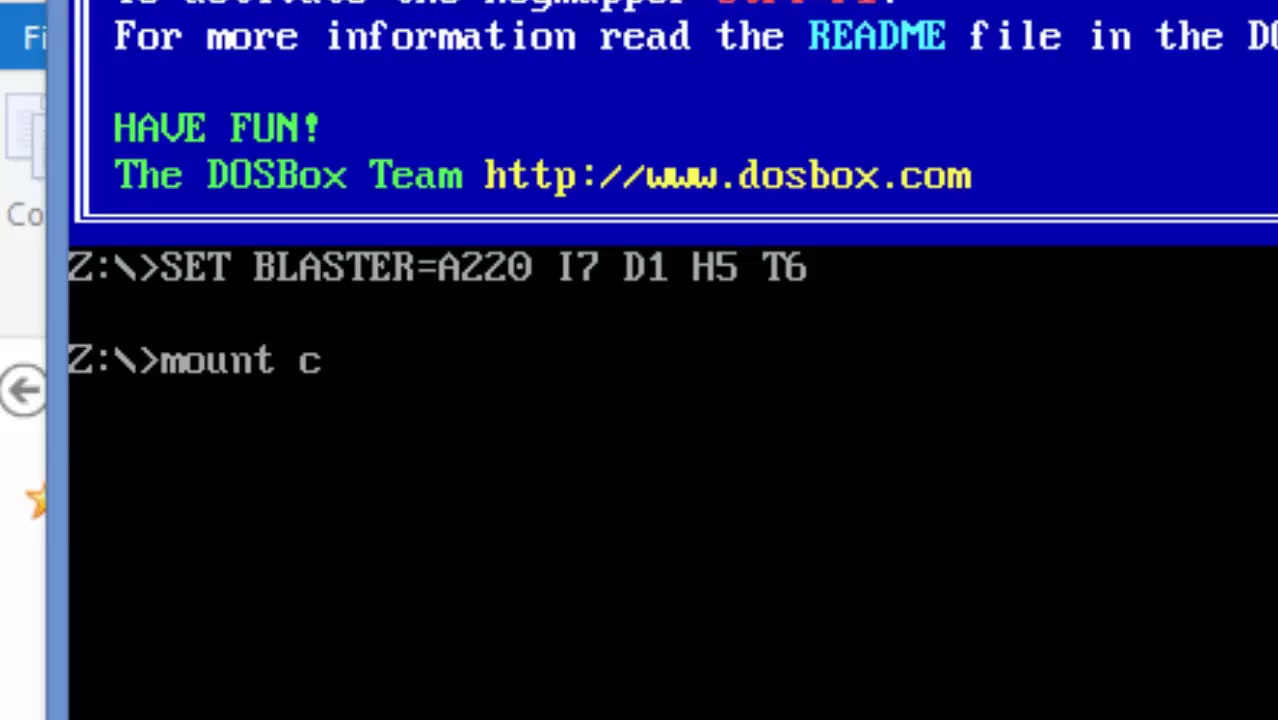
text(c)
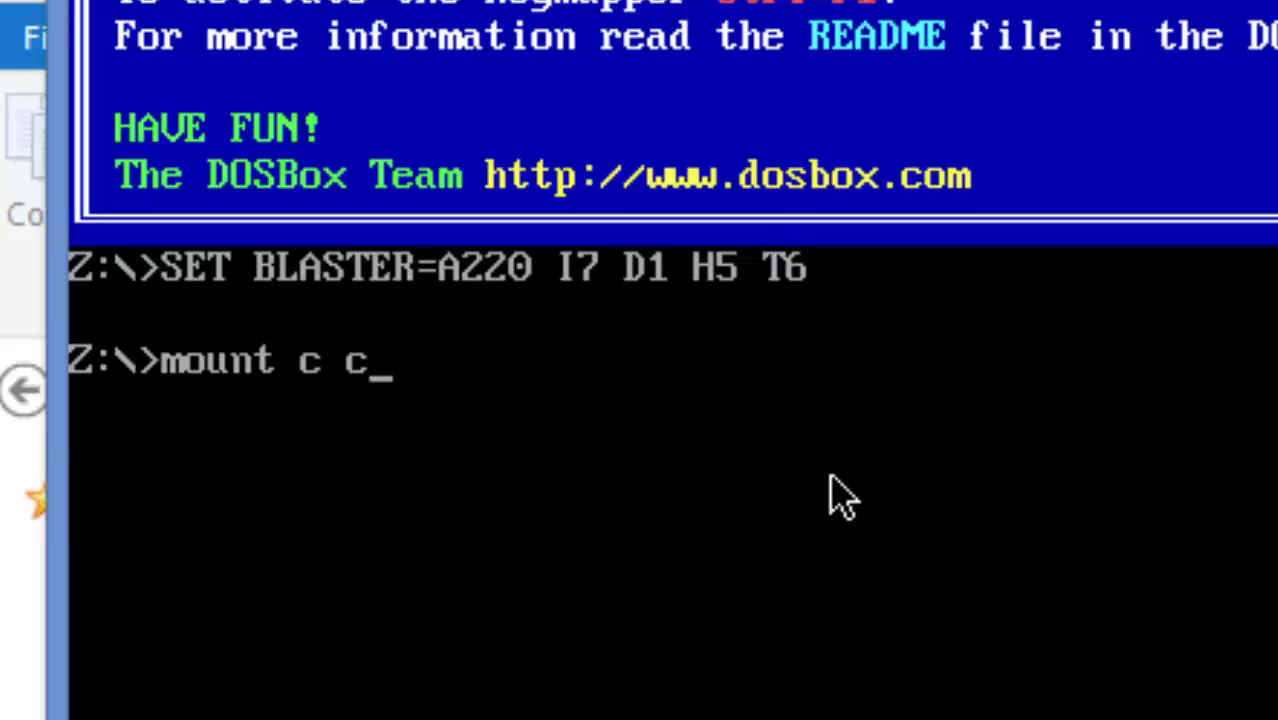
text(:\)
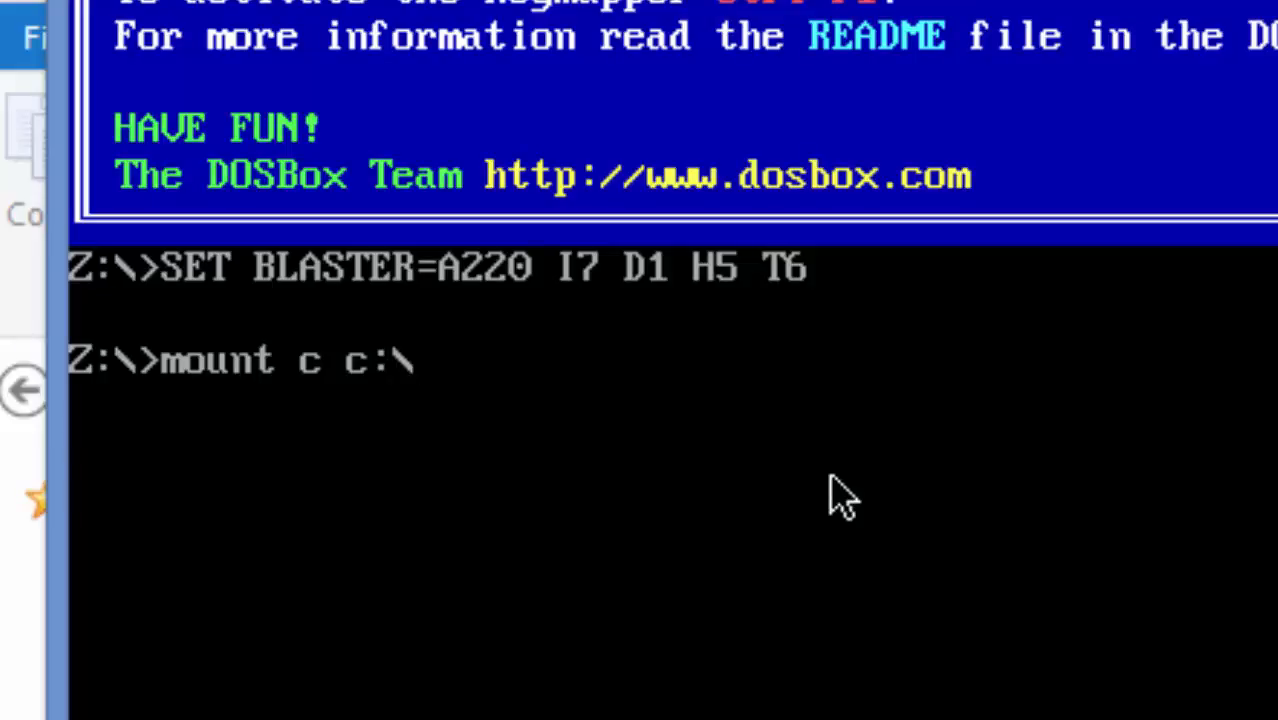
text(nasm)
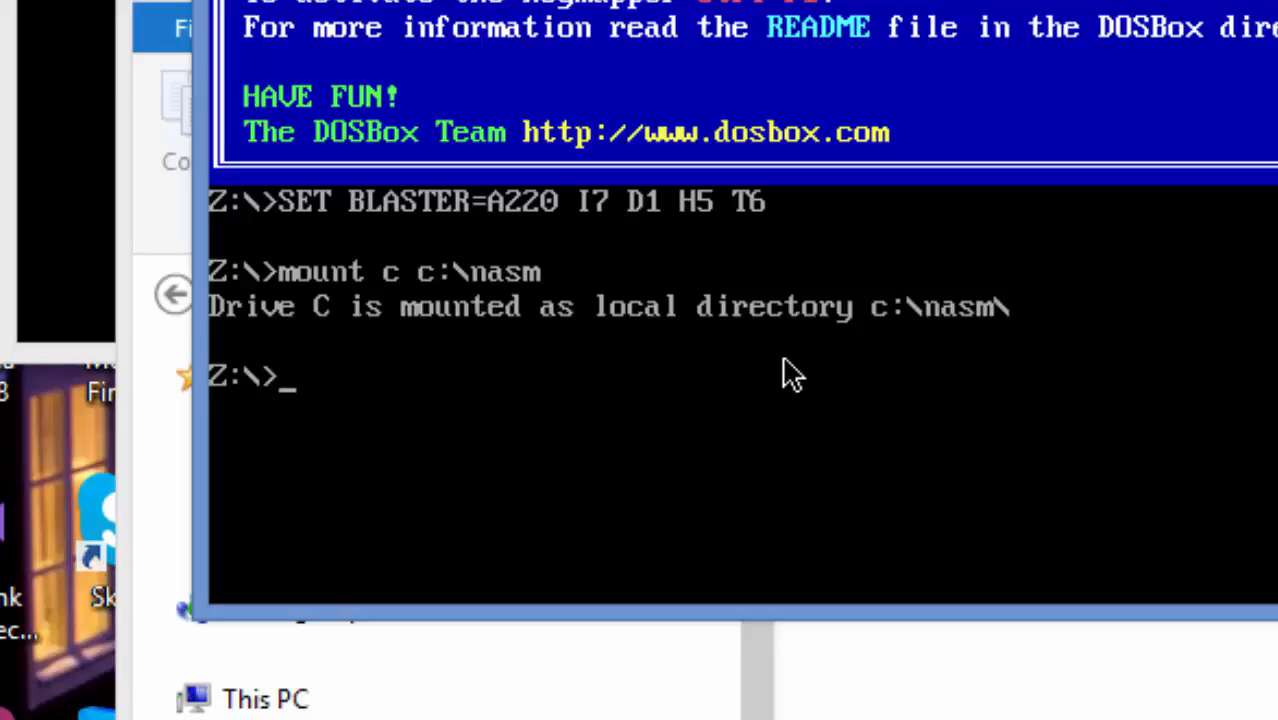
mouse_move(425, 390)
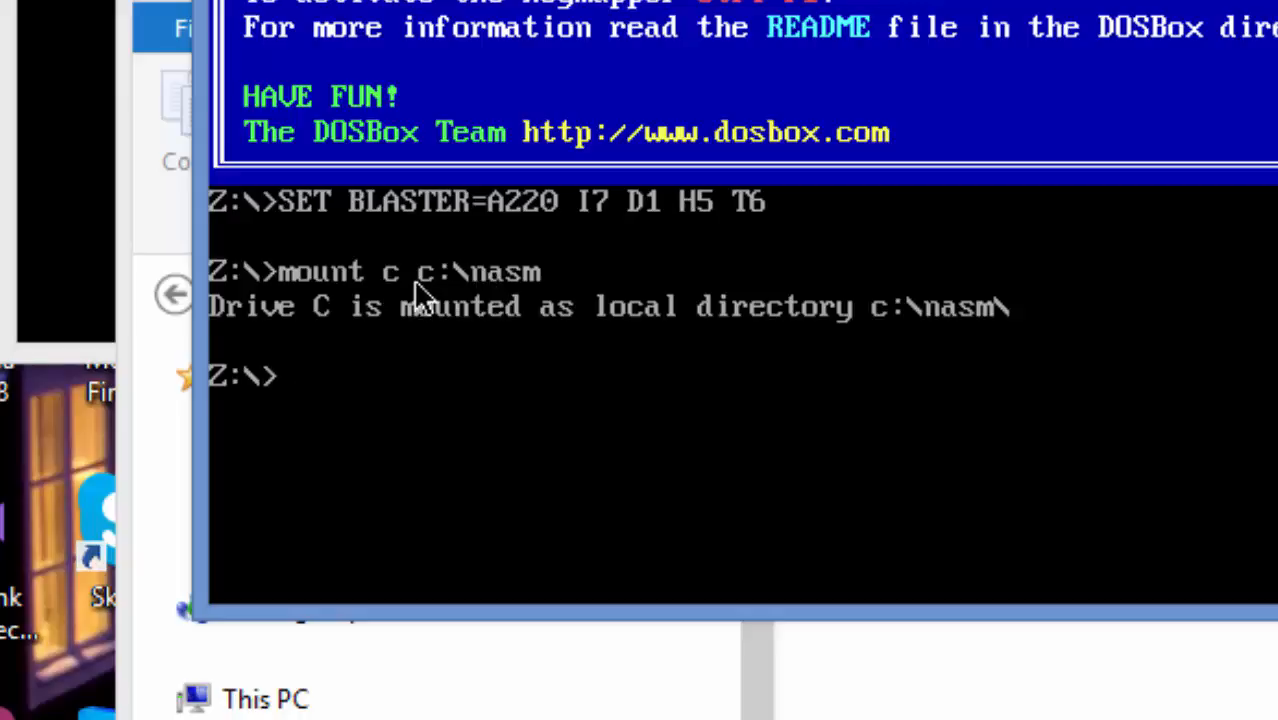
mouse_move(715, 360)
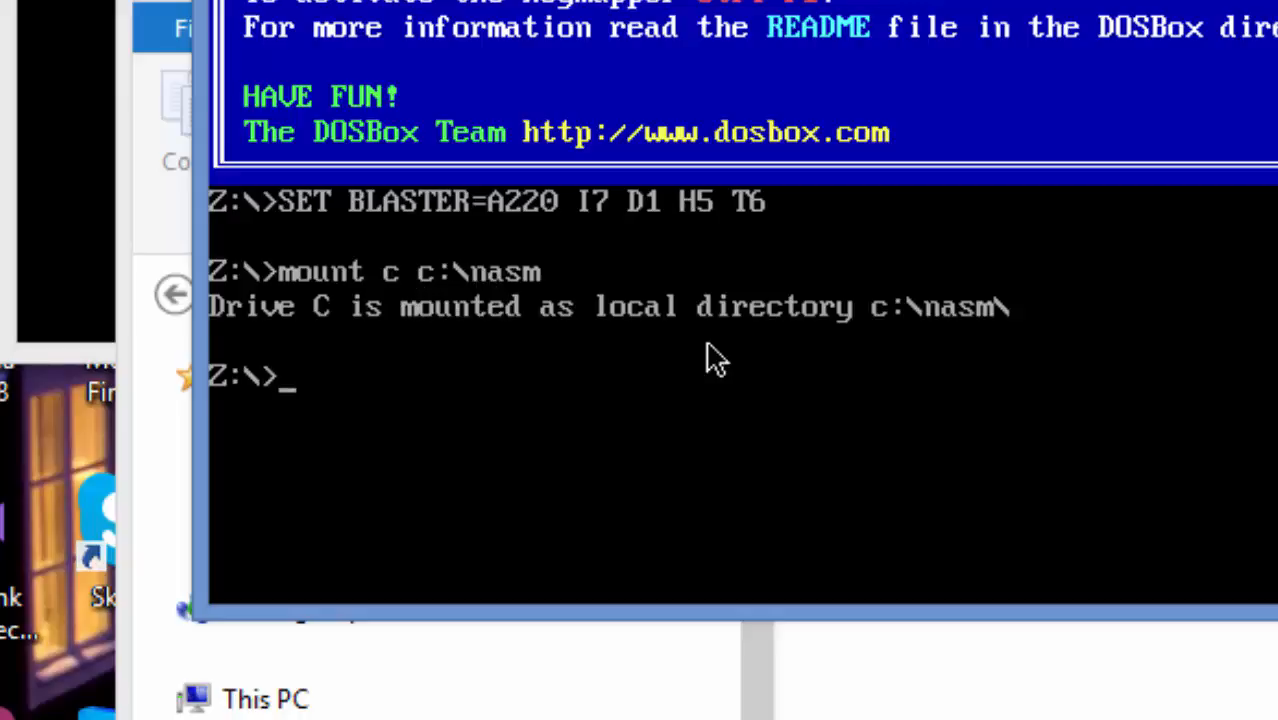
mouse_move(490, 345)
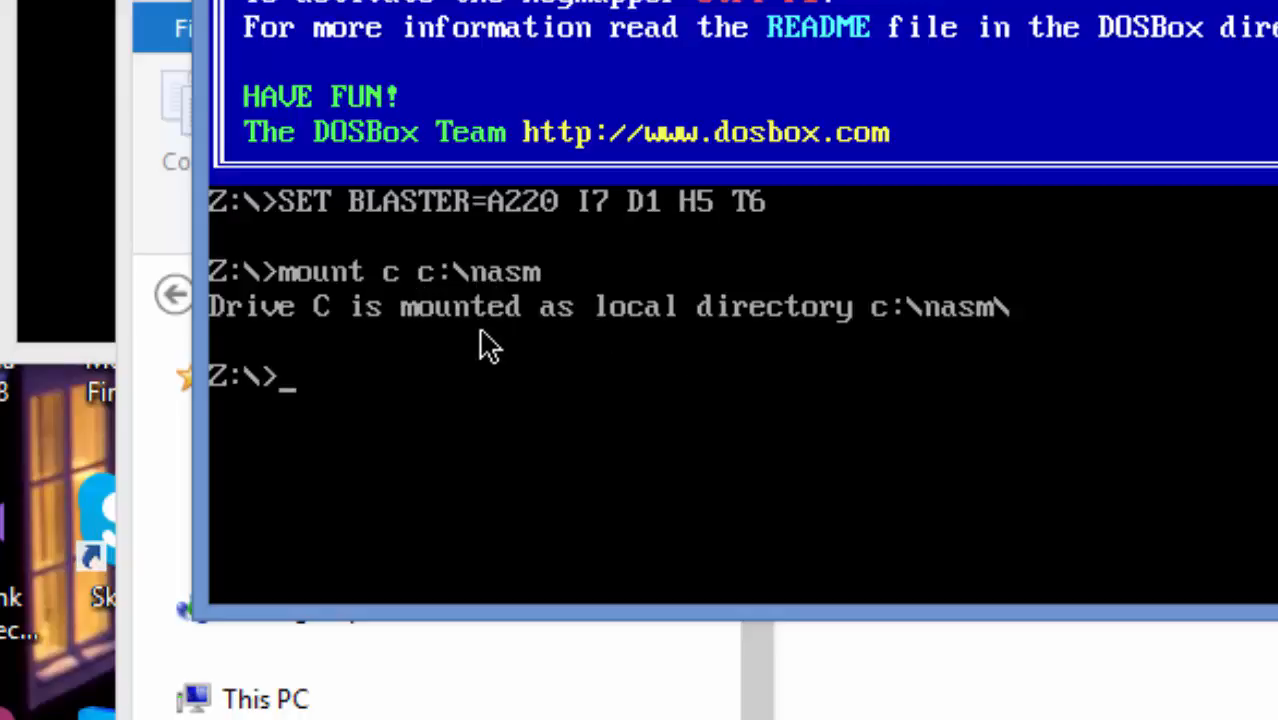
mouse_move(552, 362)
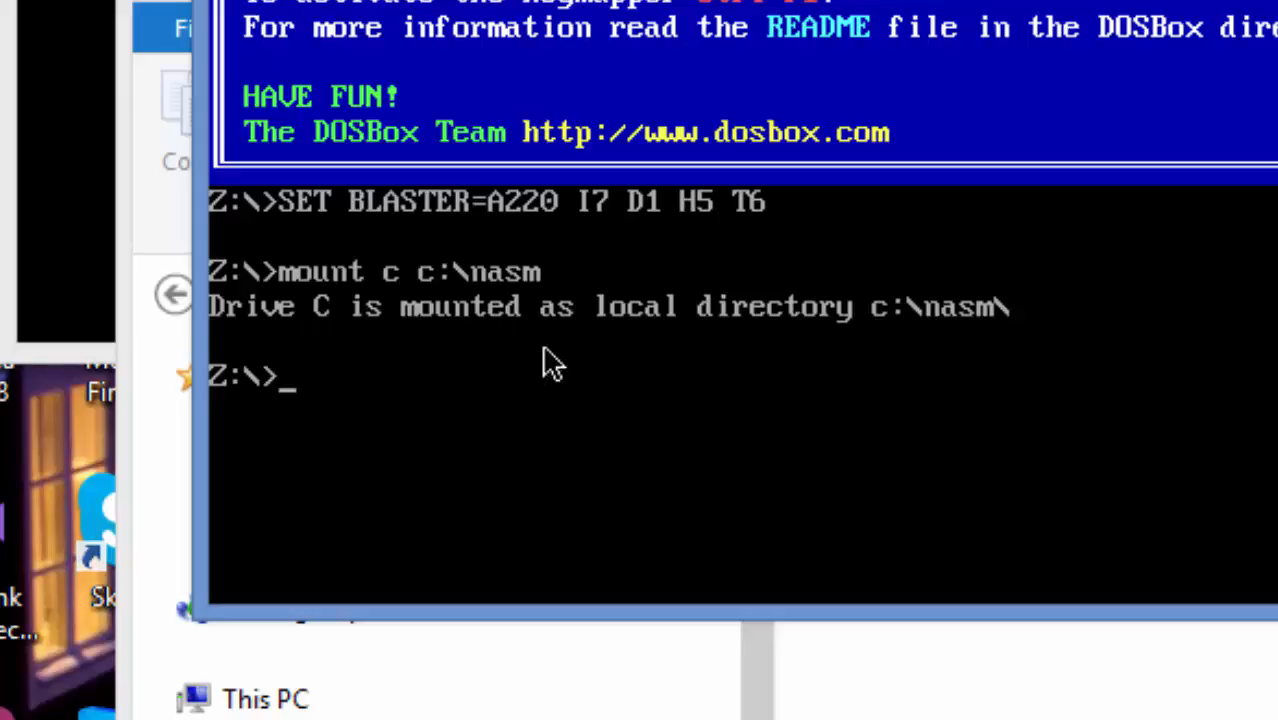
mouse_move(930, 340)
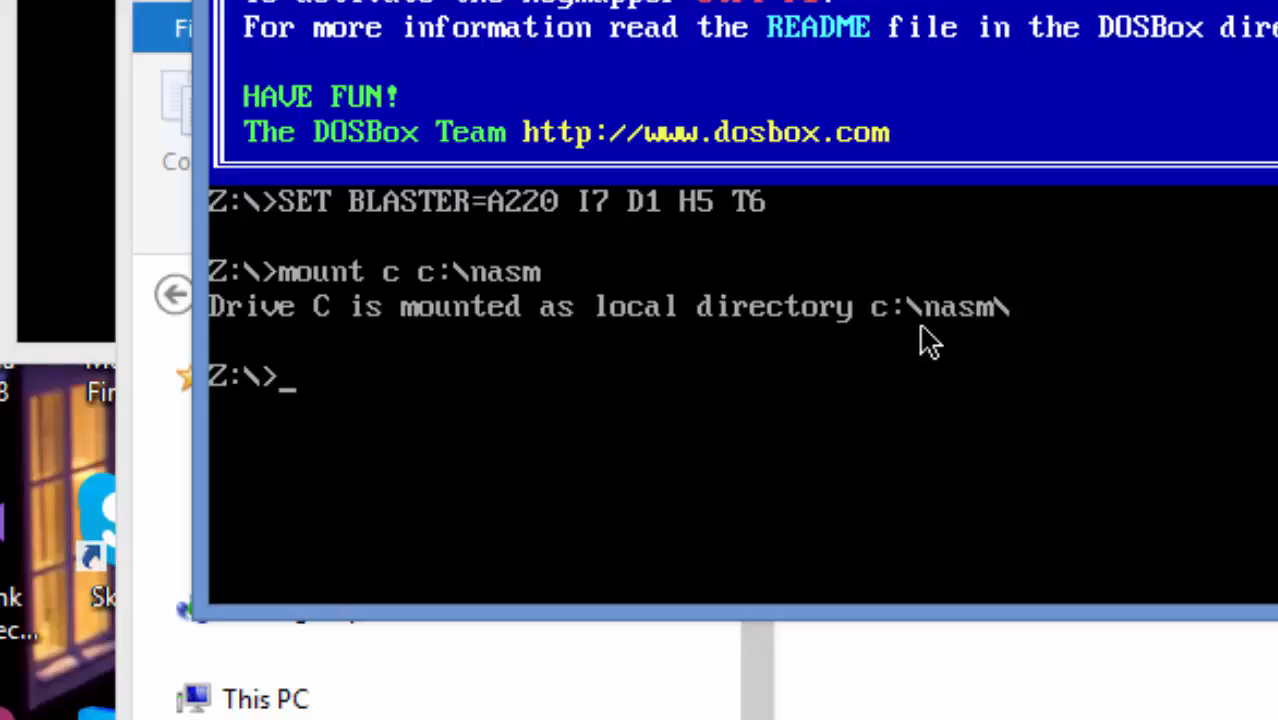
mouse_move(560, 360)
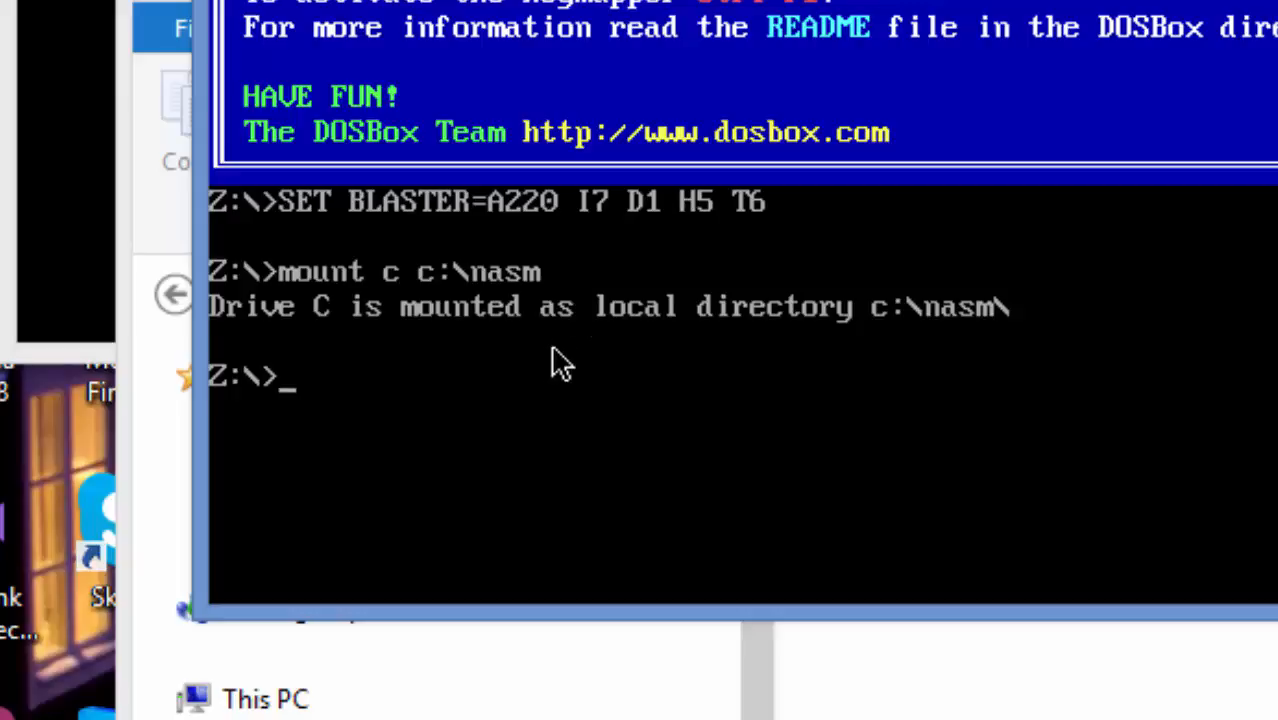
mouse_move(307, 415)
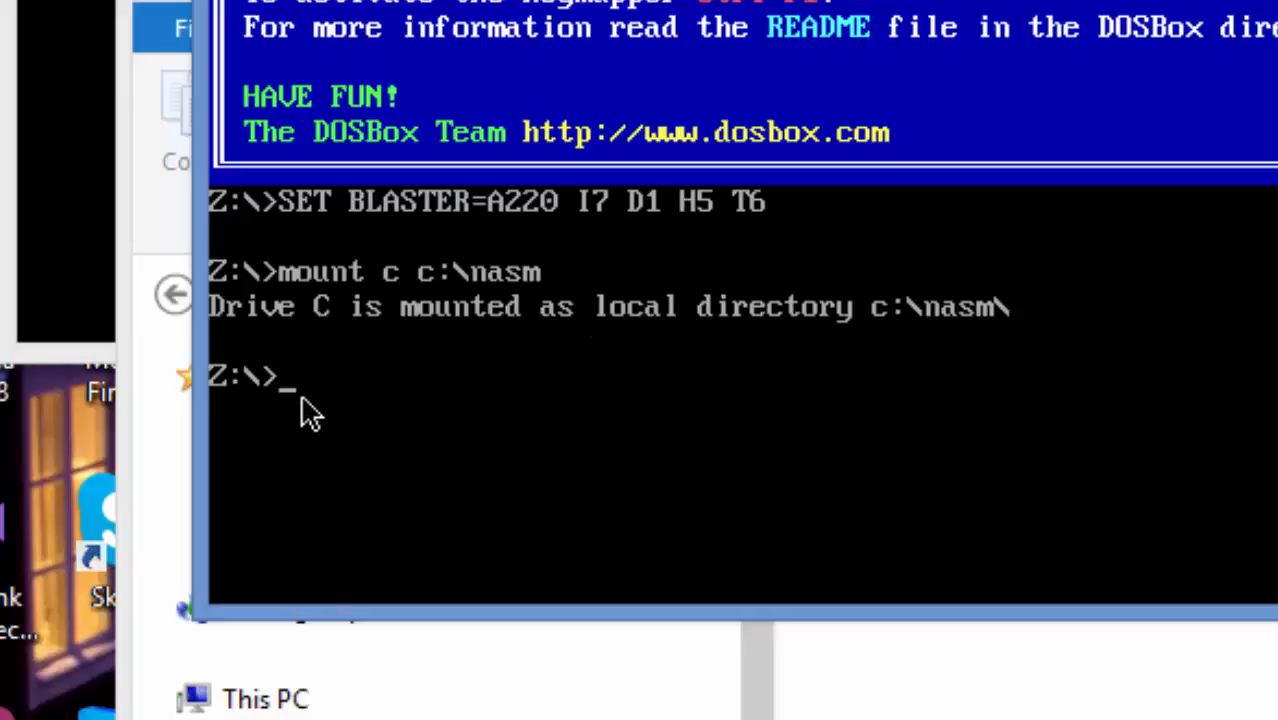
mouse_move(420, 300)
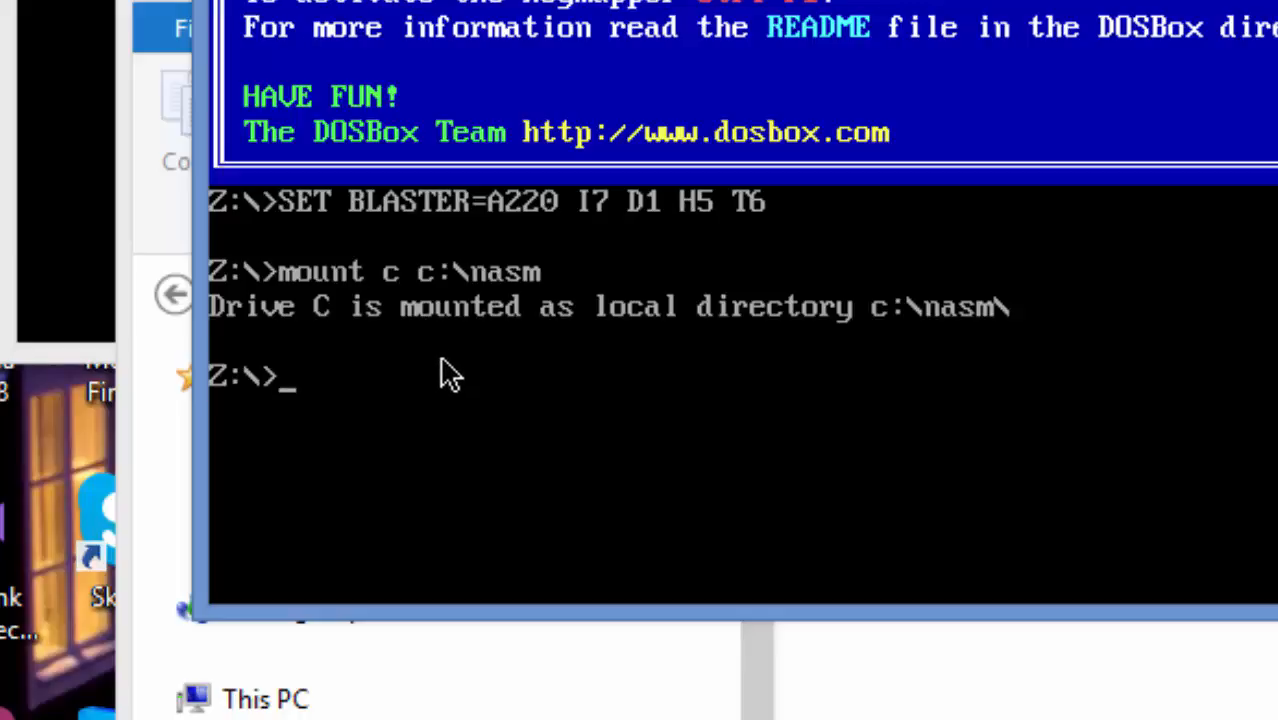
Step: Change to drive C and run dir to list BIN and DEBUG.EXE
text(c)
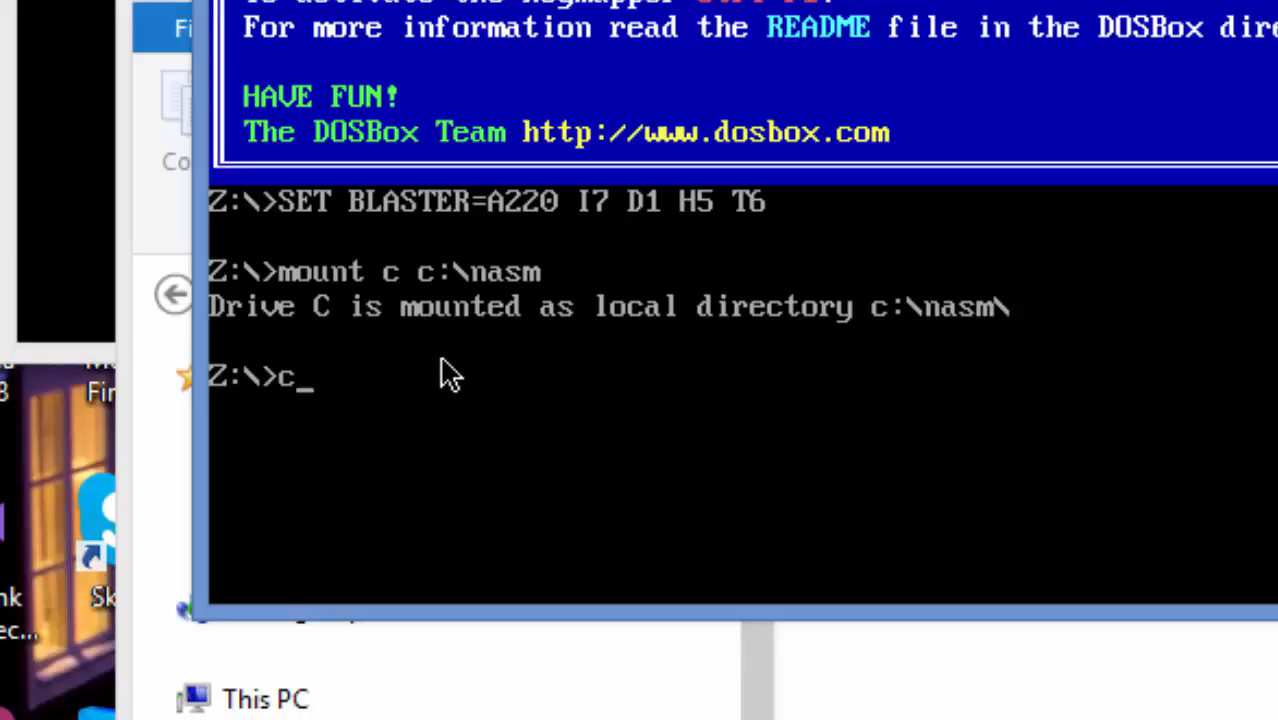
text(:)
text(d)
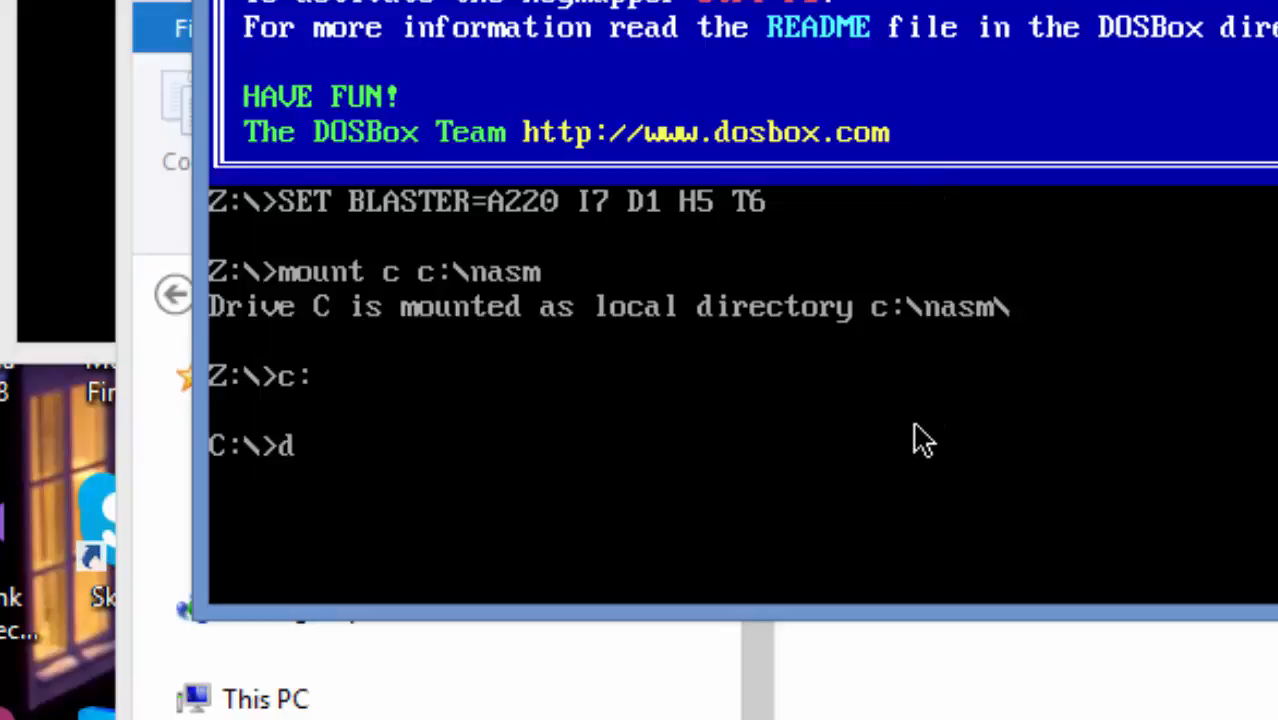
text(ir)
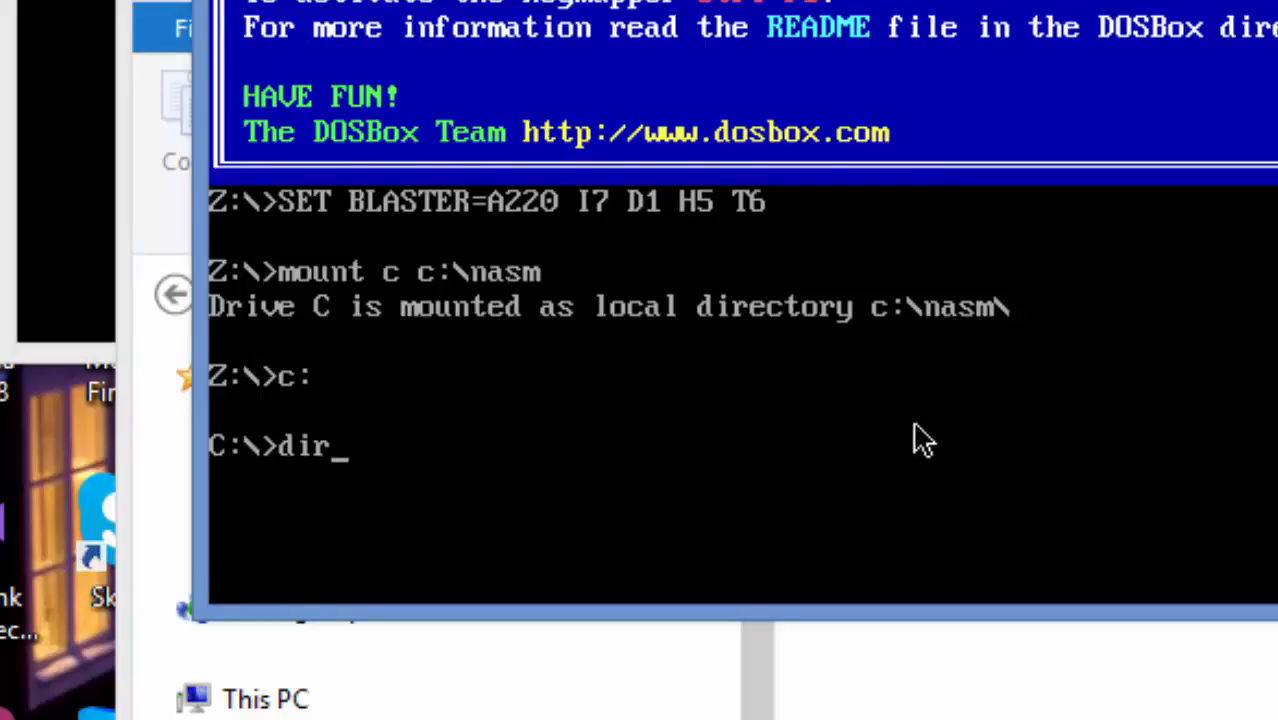
key(Return)
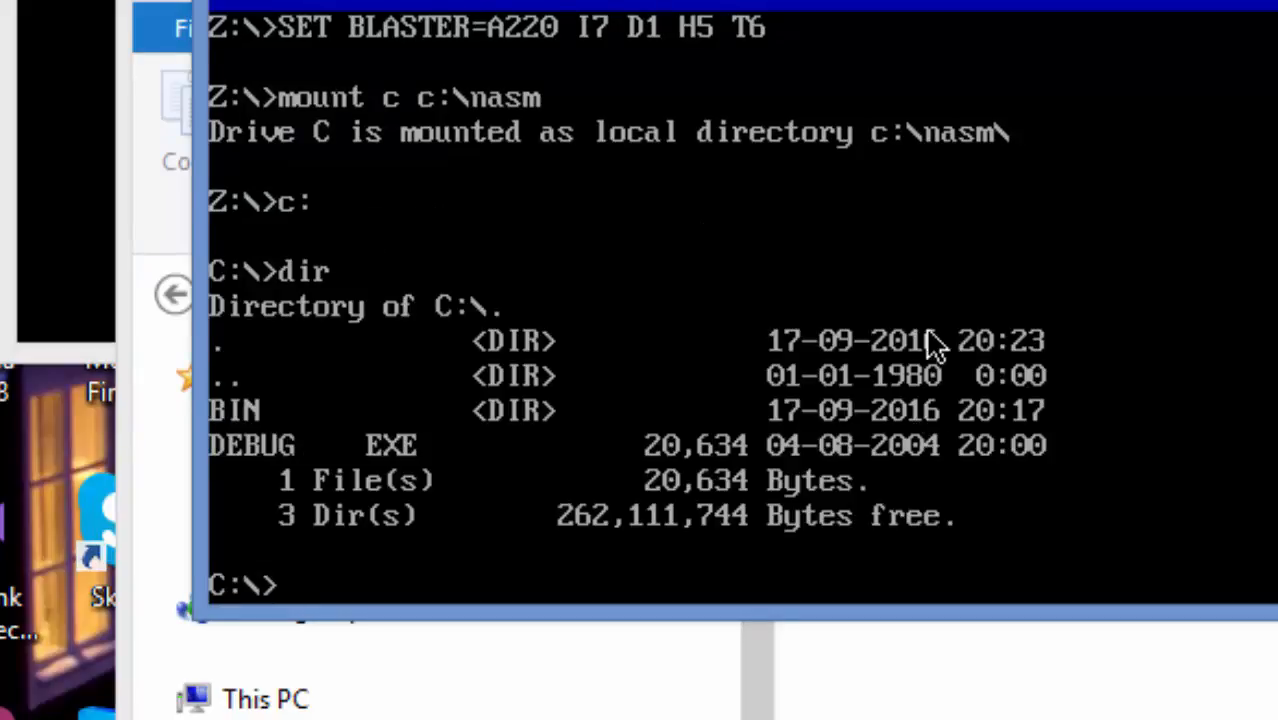
mouse_move(430, 455)
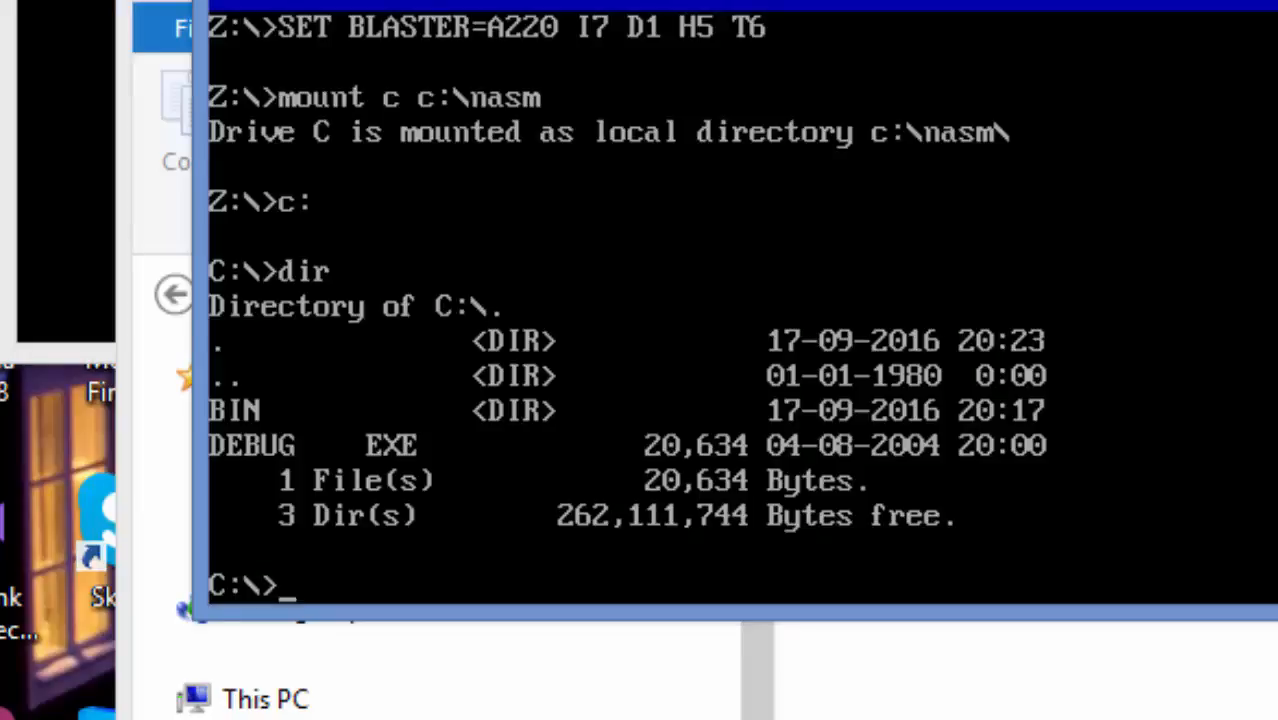
mouse_move(950, 205)
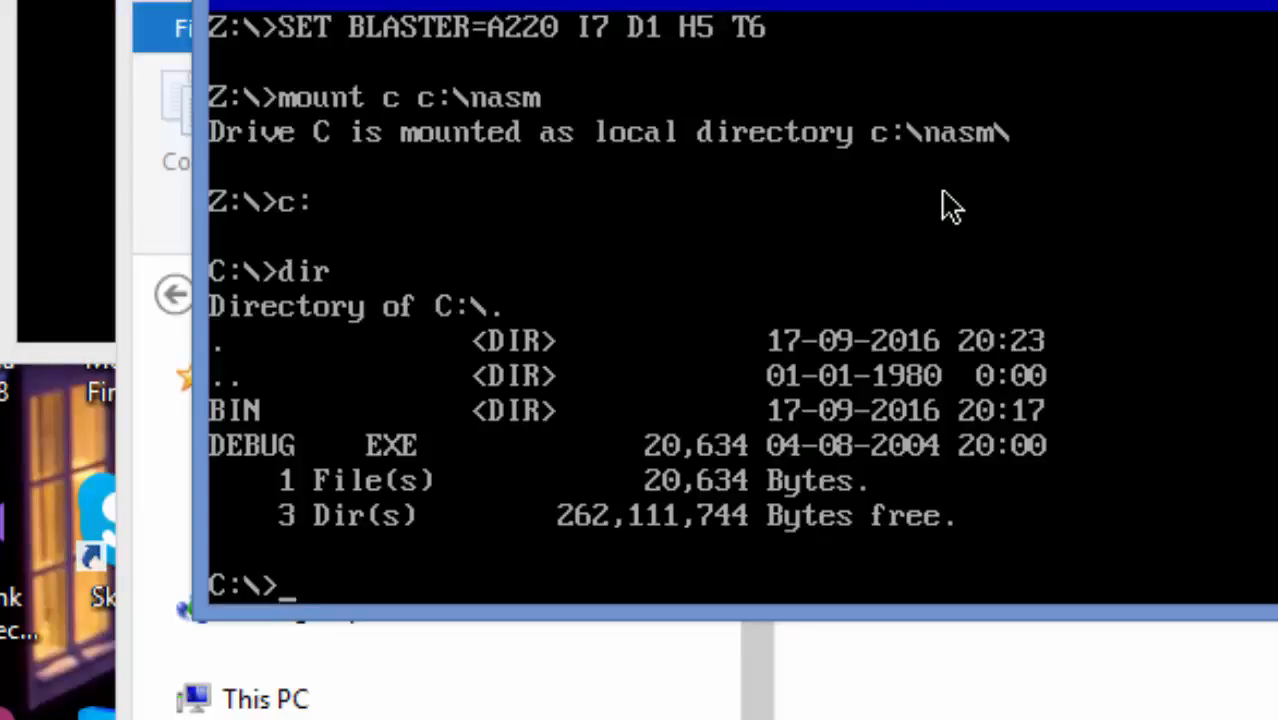